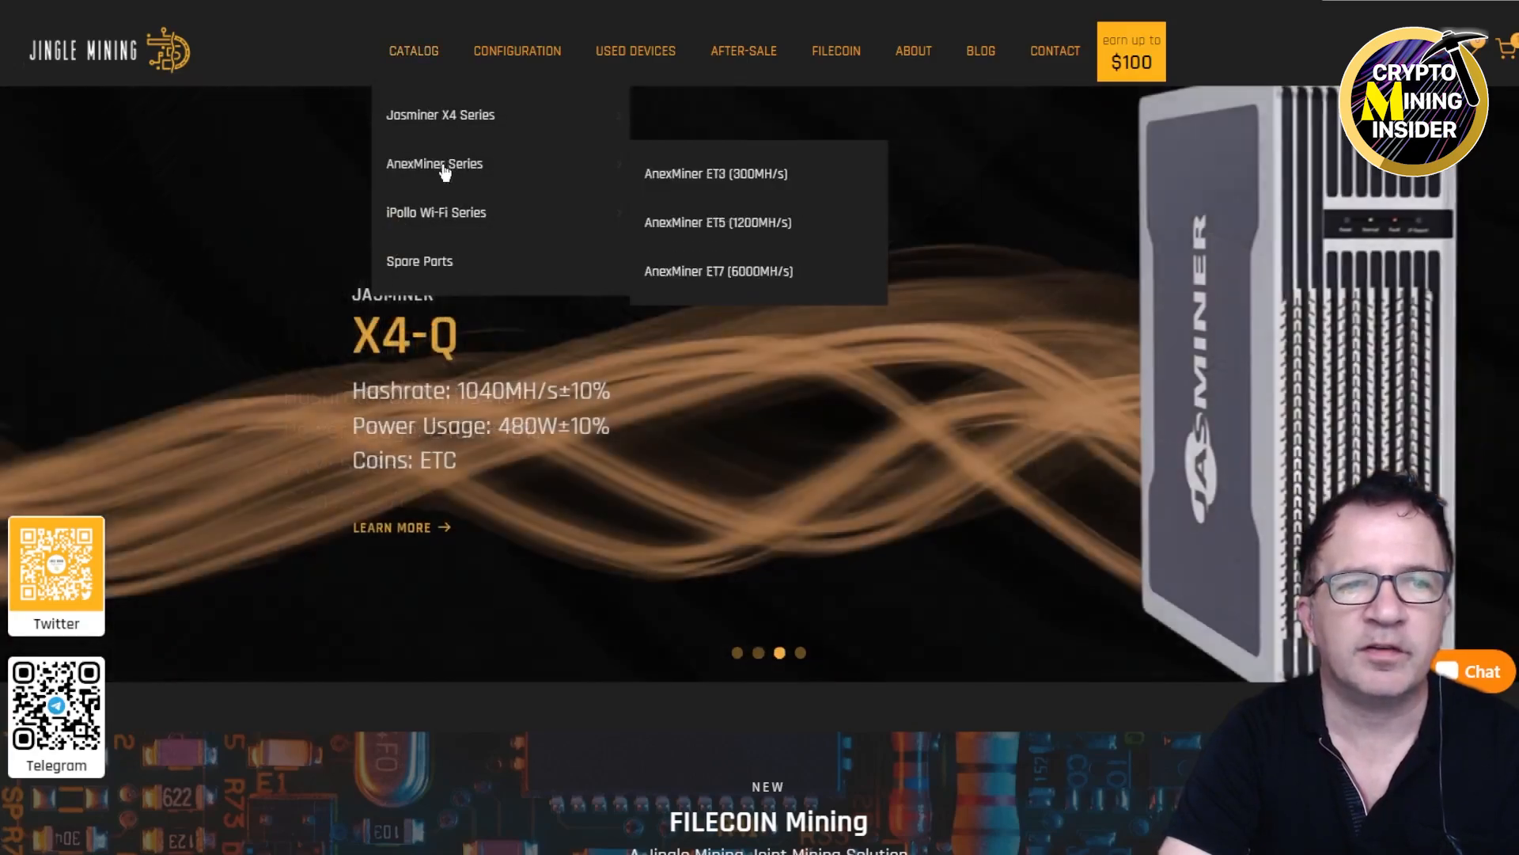
{"action": "mouse_move", "coordinate": [436, 212]}
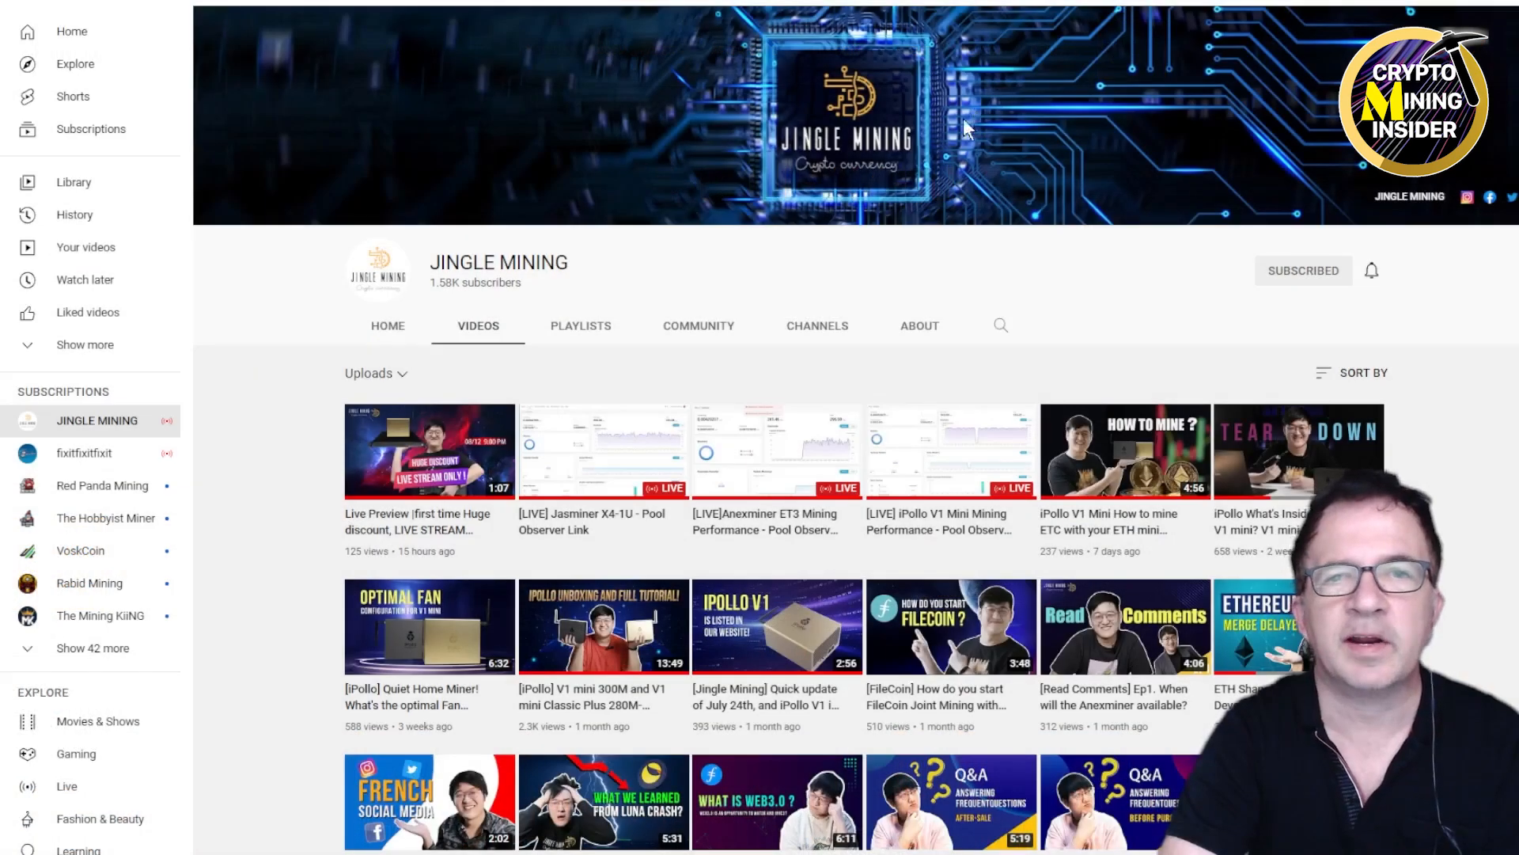
{"action": "mouse_move", "coordinate": [964, 139]}
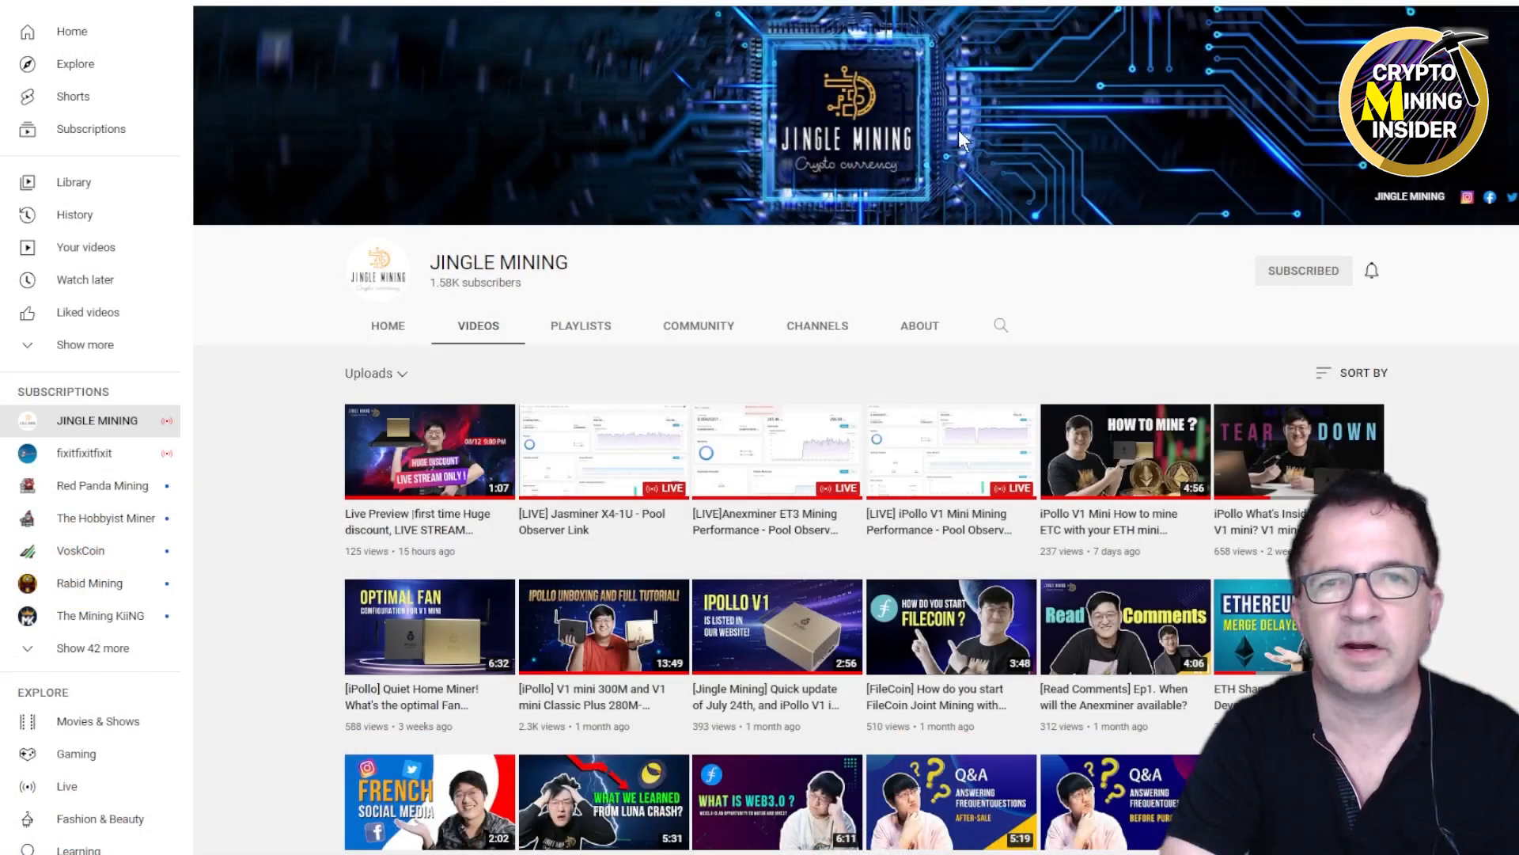
{"action": "mouse_move", "coordinate": [1000, 301]}
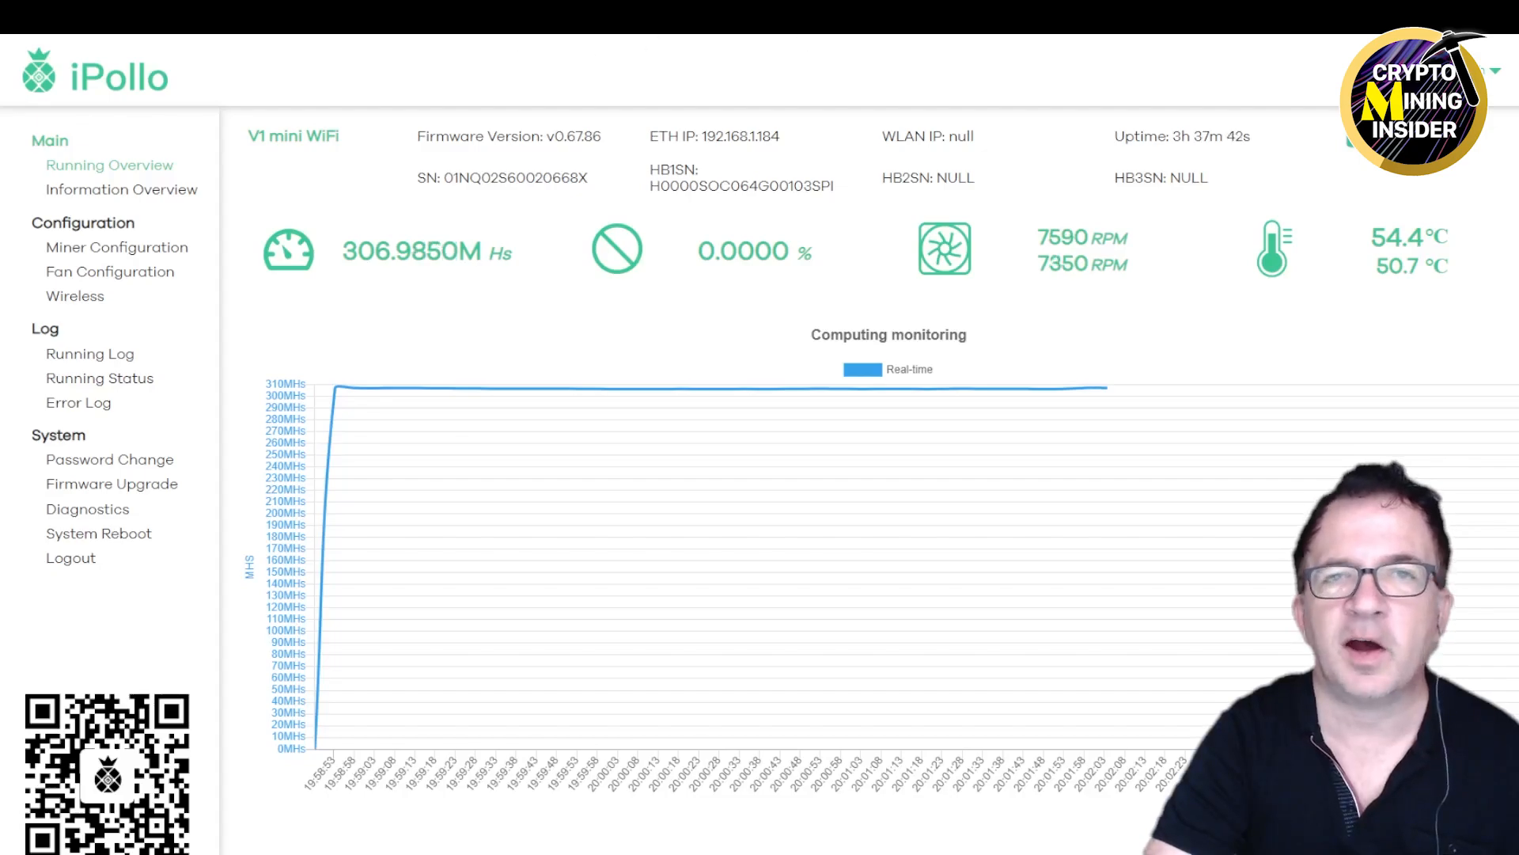
{"action": "mouse_move", "coordinate": [637, 351]}
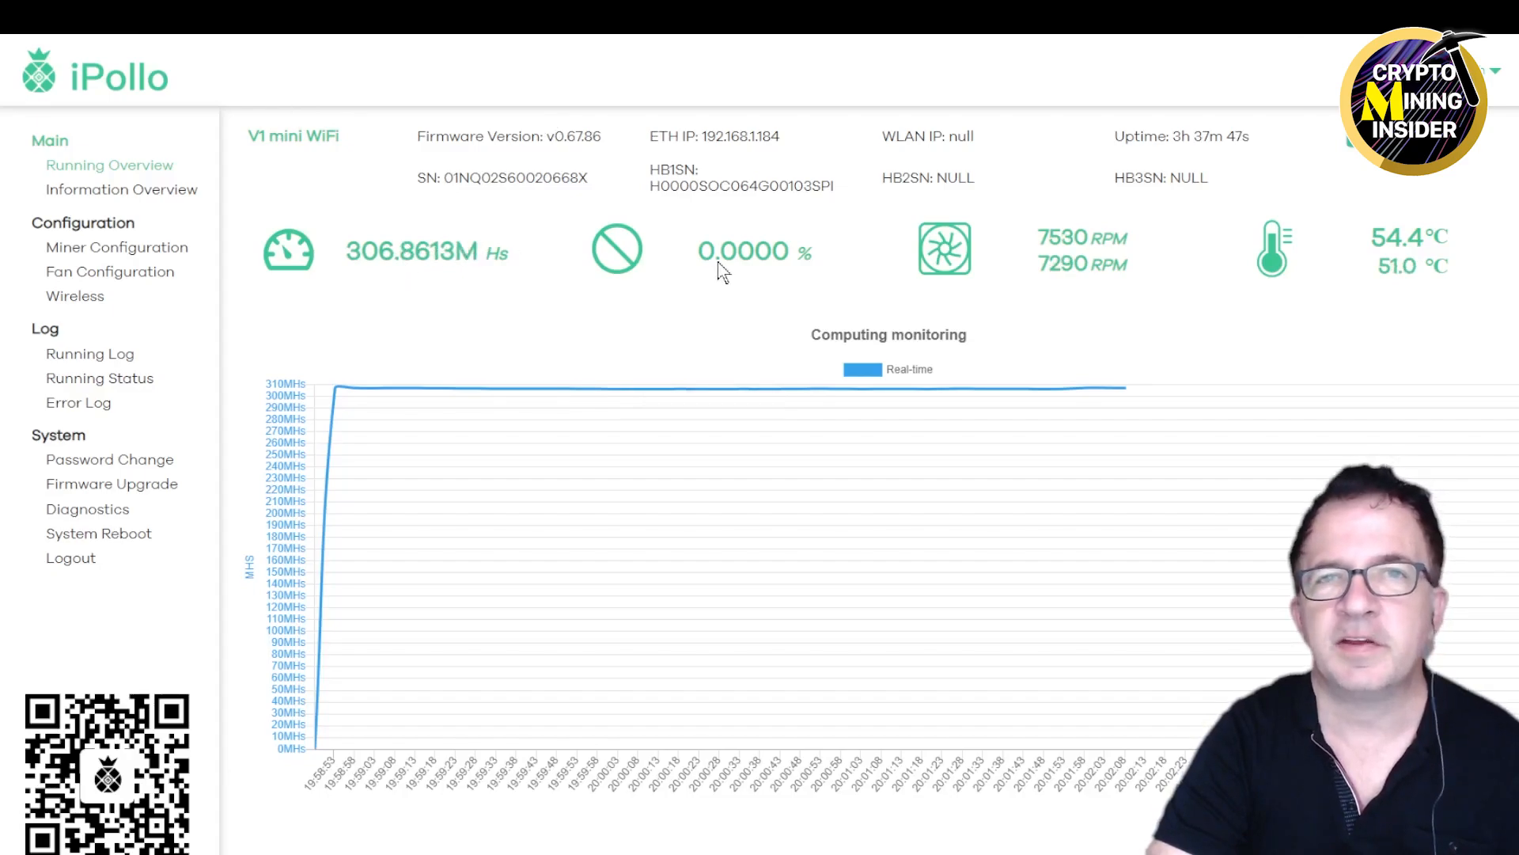
{"action": "mouse_move", "coordinate": [1104, 265]}
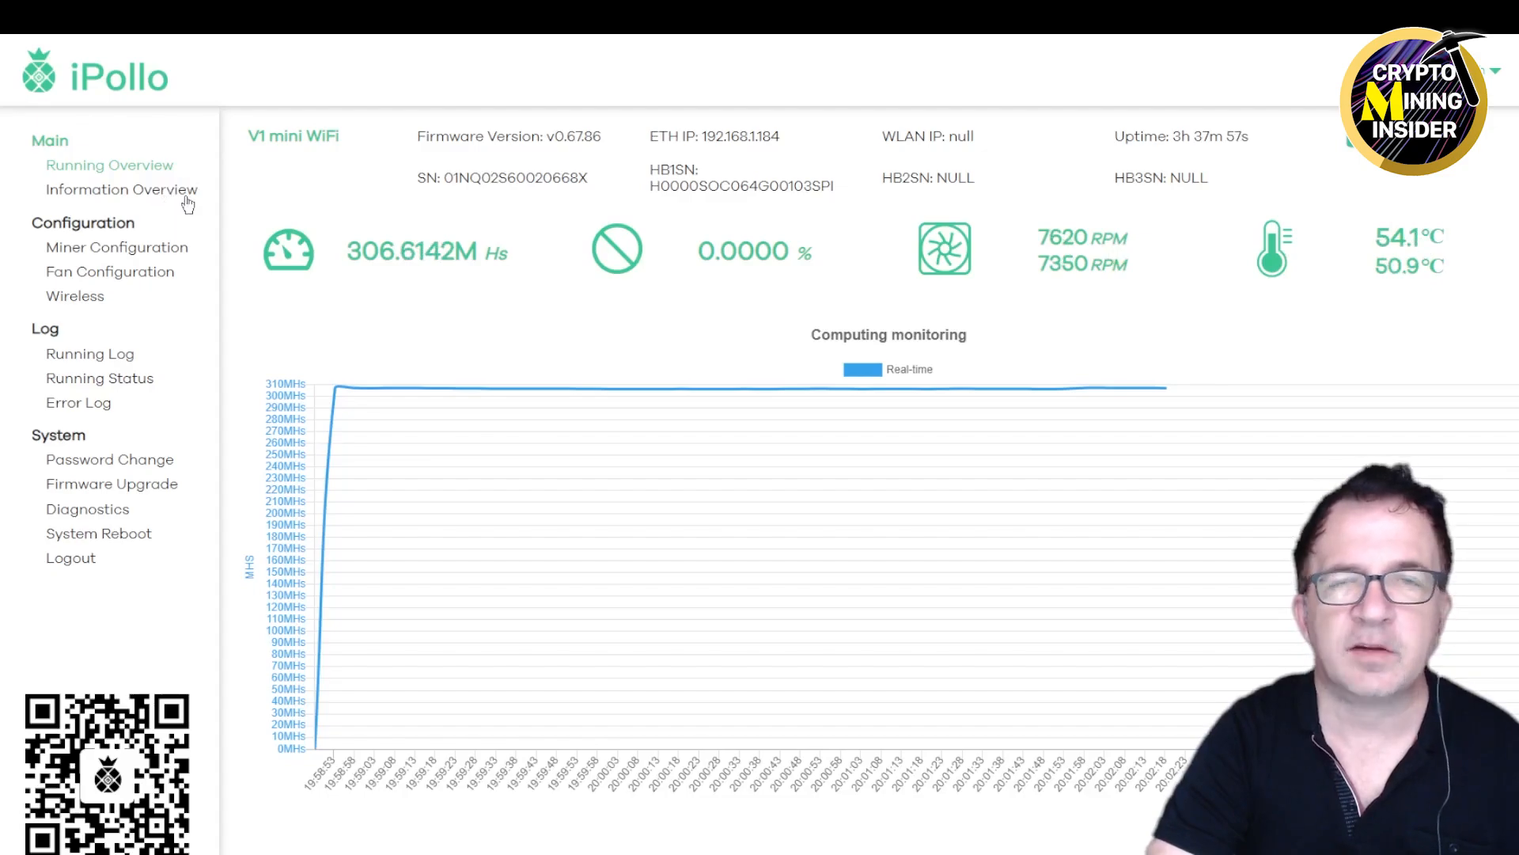
{"action": "mouse_move", "coordinate": [151, 252]}
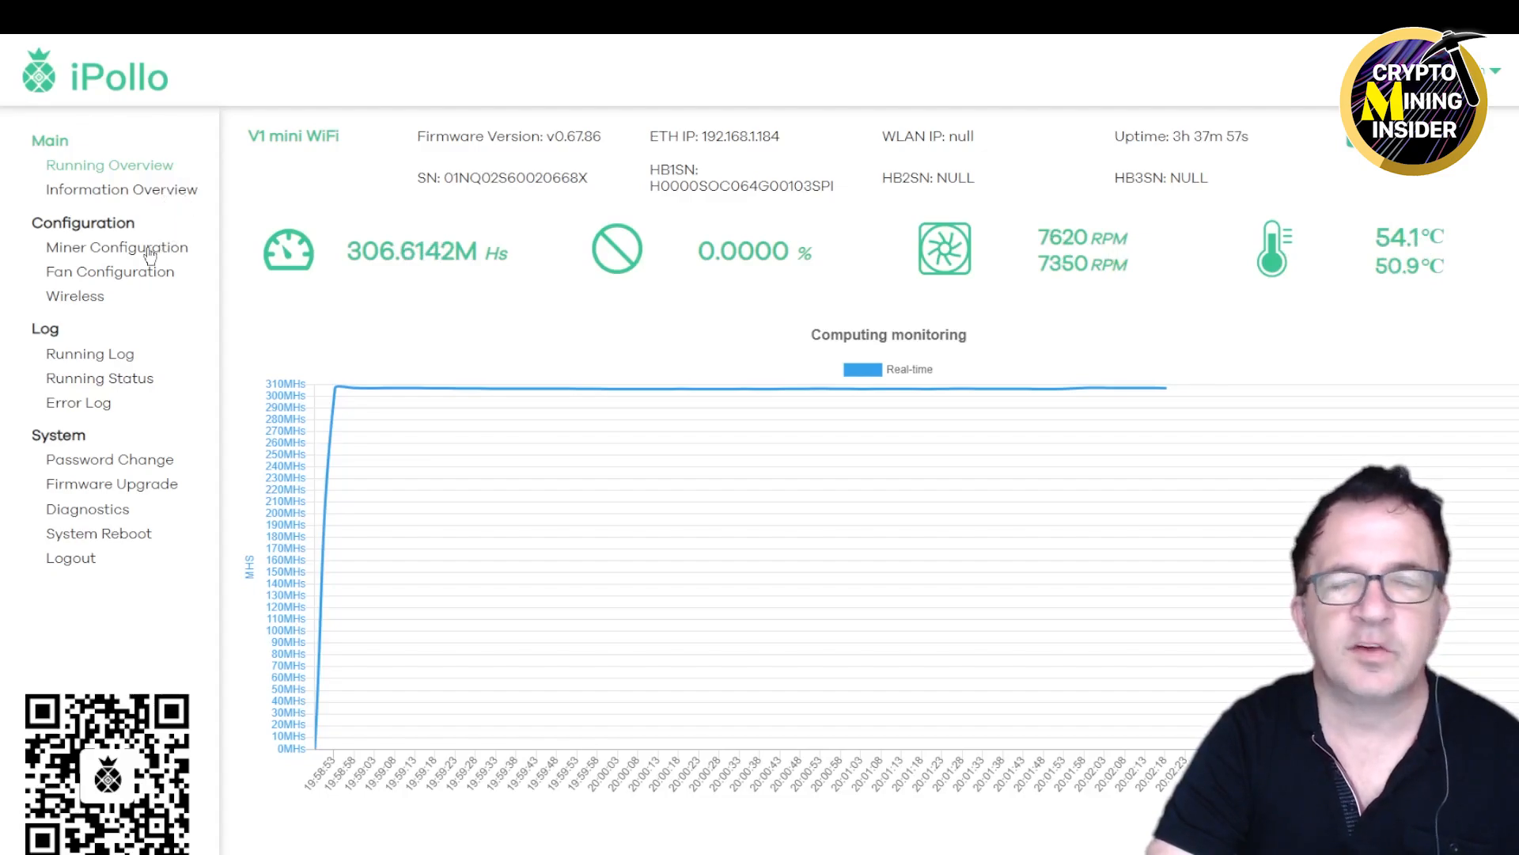
View the Miner Configuration page showing ETH coin and pool us-eth.2miners.com:2020
{"action": "left_click", "coordinate": [116, 247]}
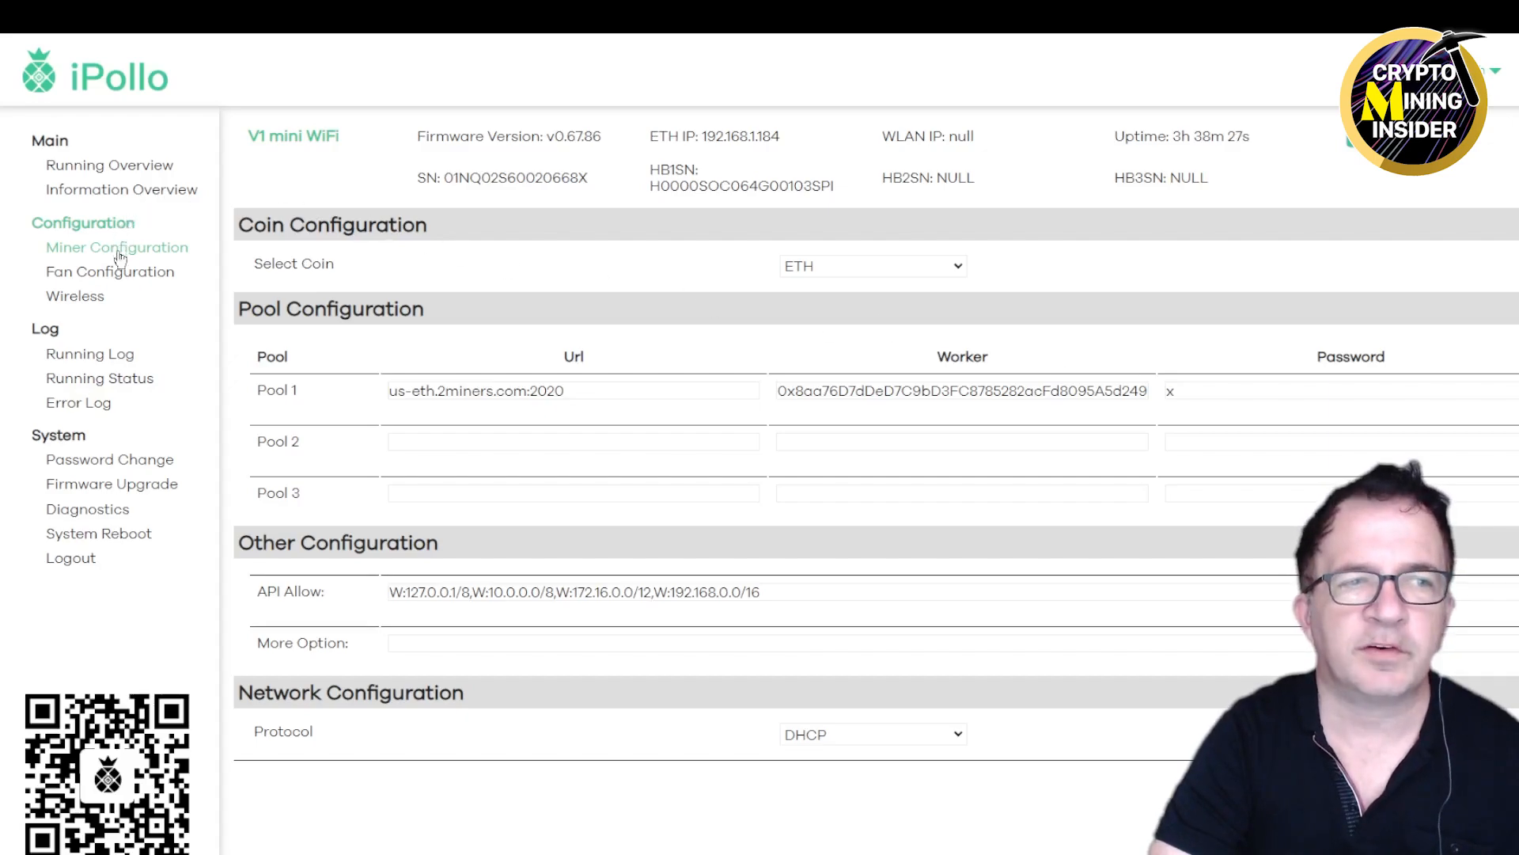
{"action": "mouse_move", "coordinate": [101, 306]}
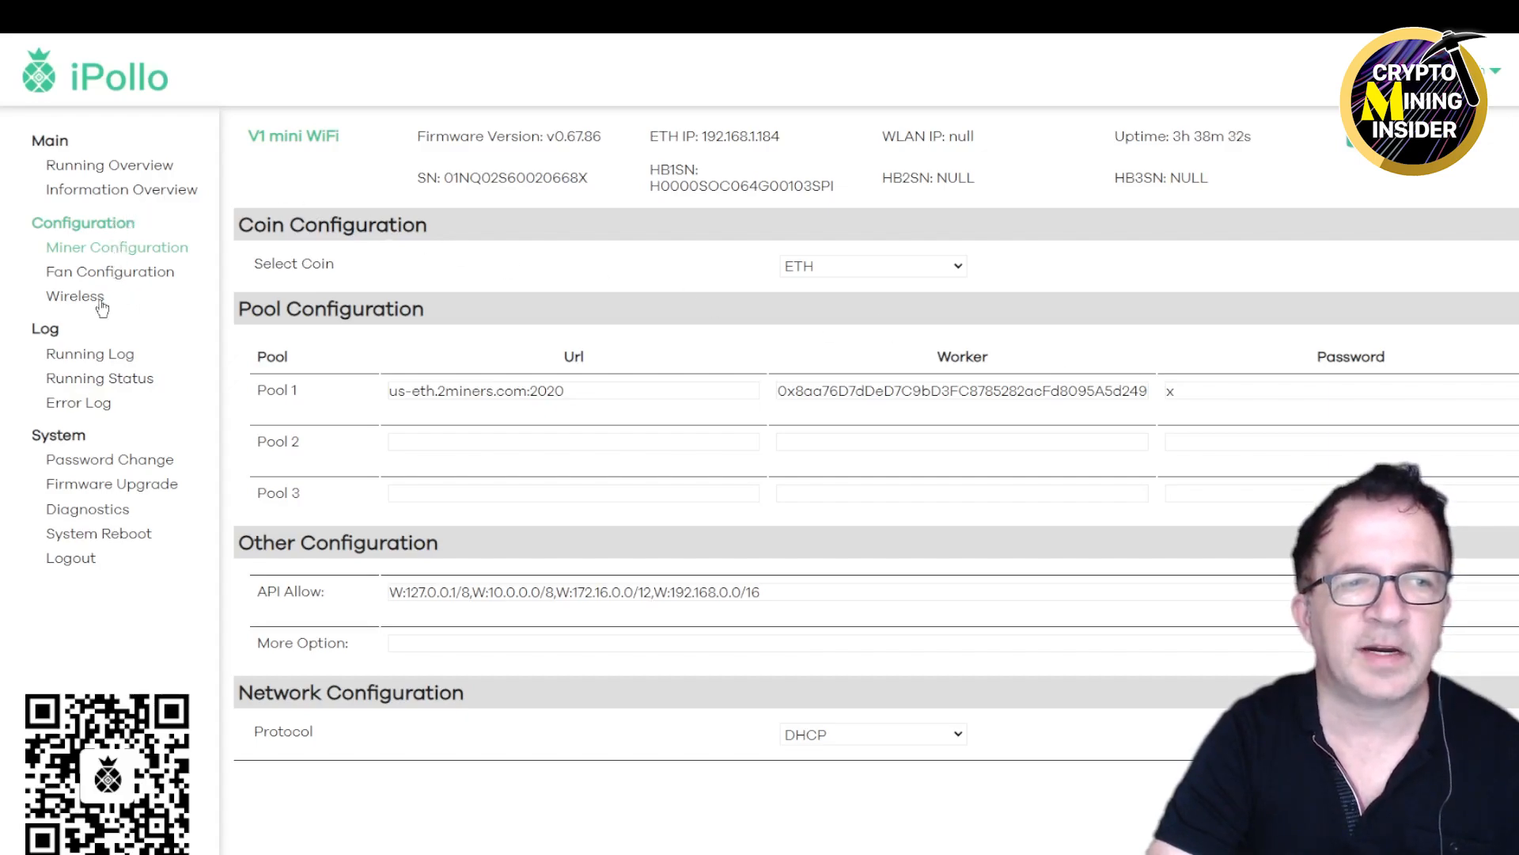
{"action": "mouse_move", "coordinate": [113, 347]}
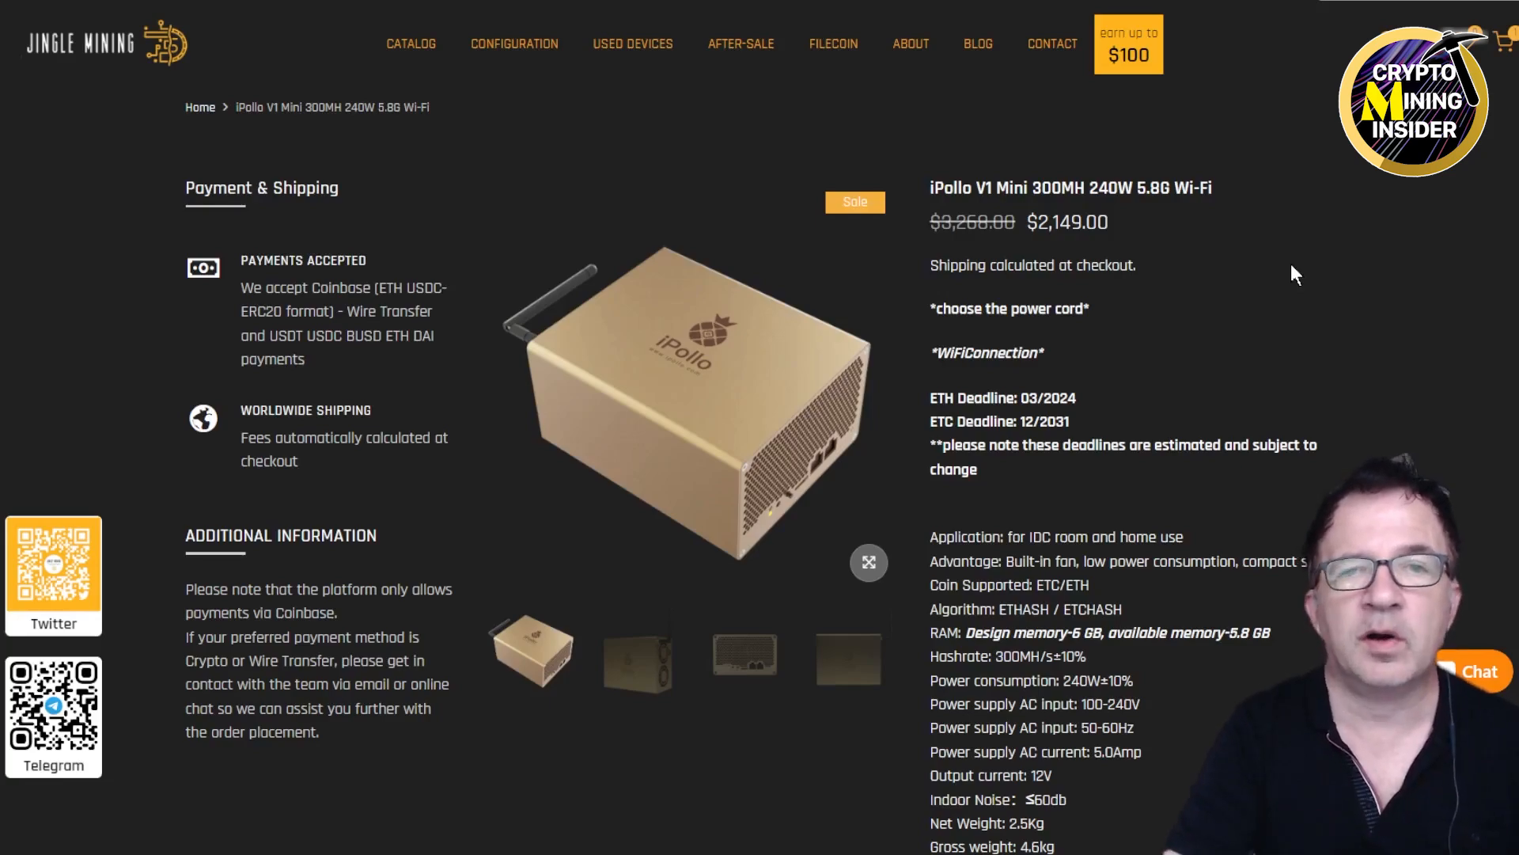
{"action": "mouse_move", "coordinate": [999, 418]}
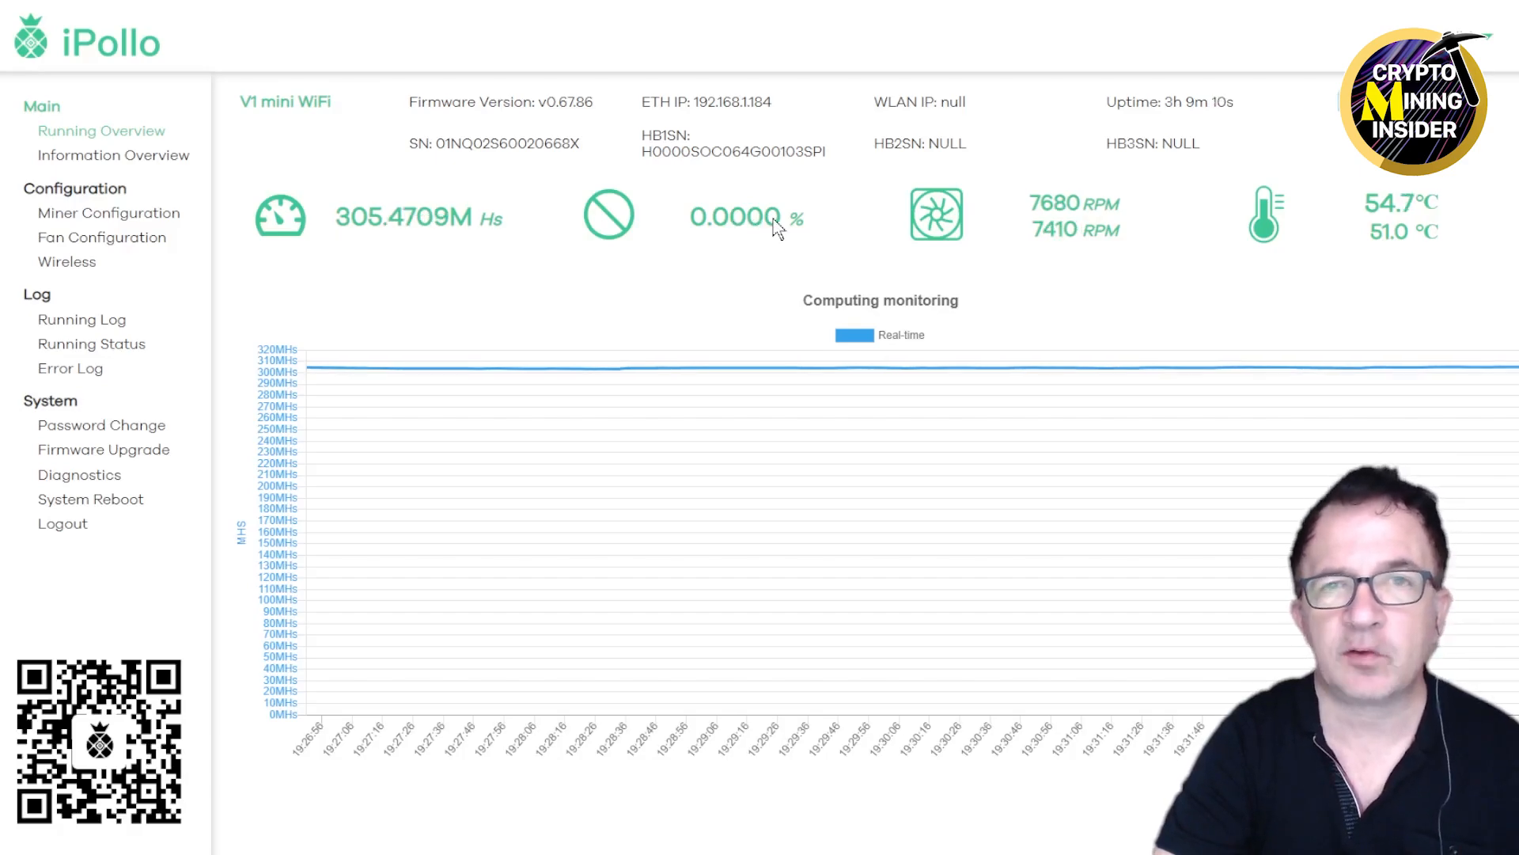
{"action": "mouse_move", "coordinate": [859, 192]}
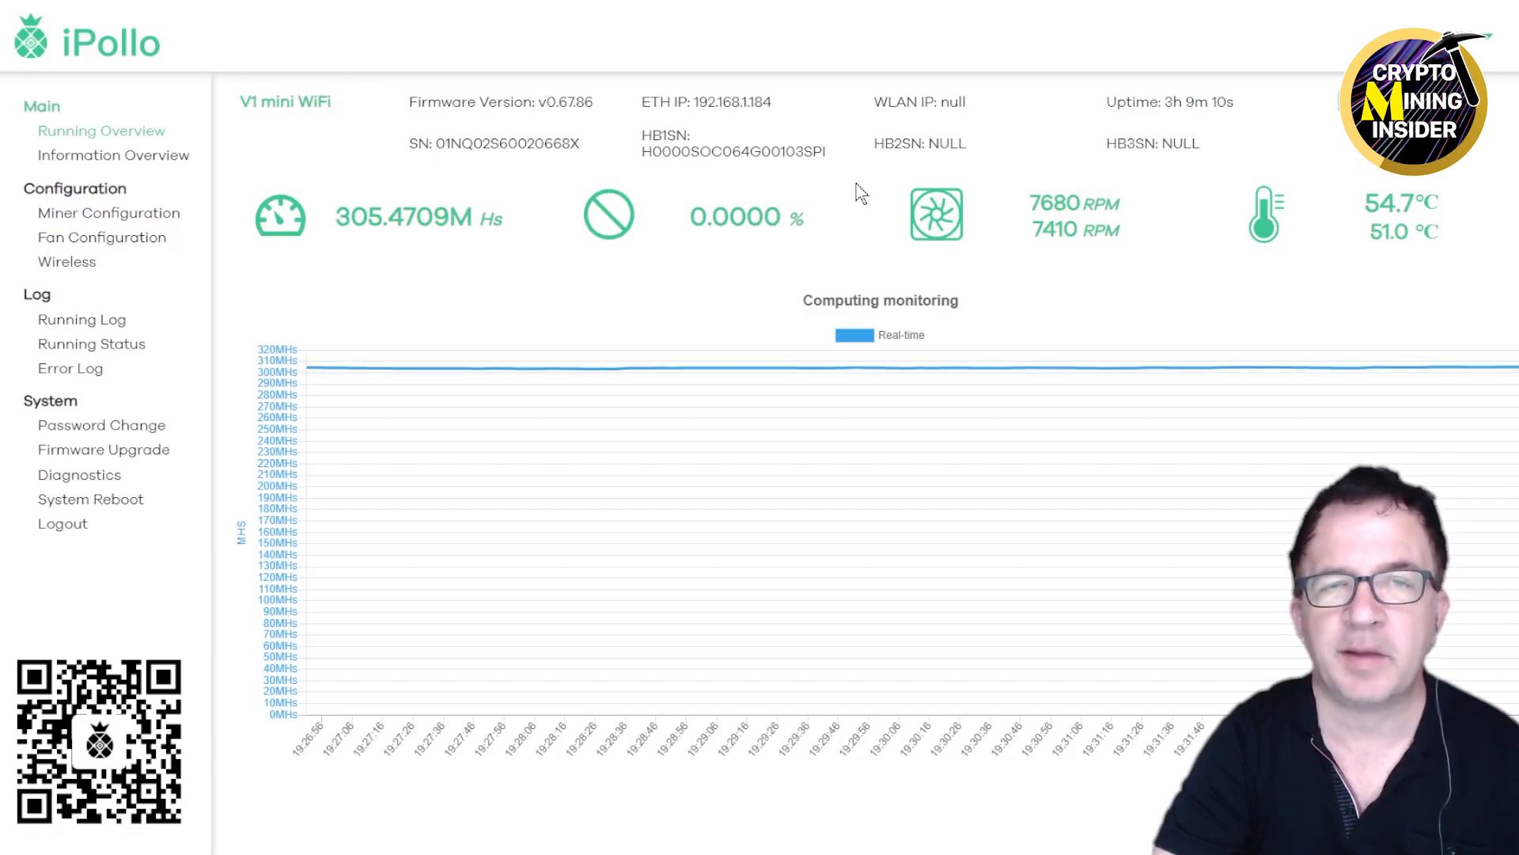
{"action": "mouse_move", "coordinate": [848, 201]}
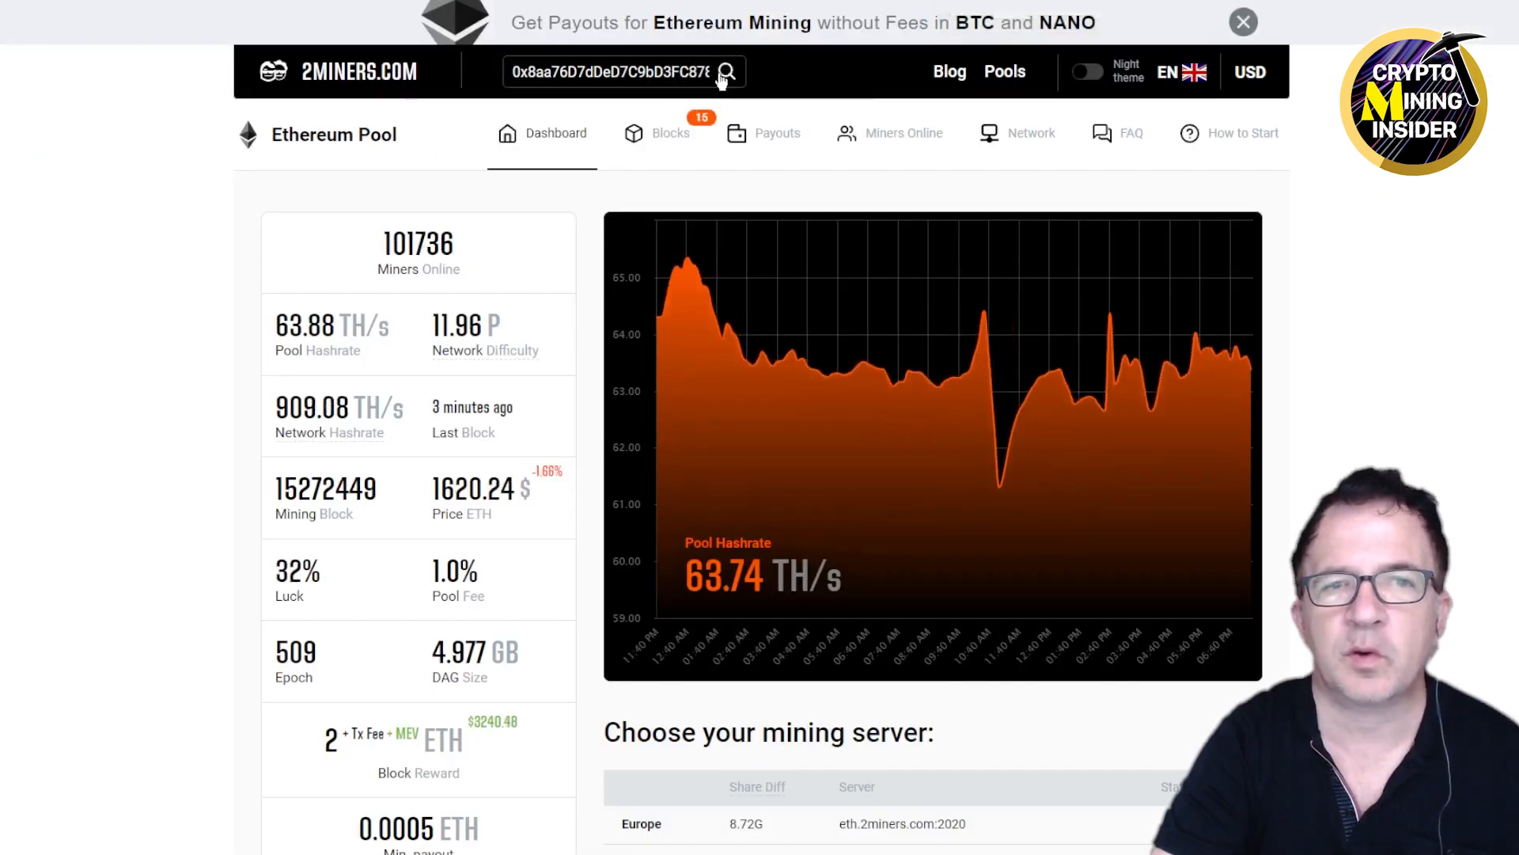
Look up the wallet's 2Miners Ethereum stats: 339.36 MH/s current, 290.07 MH/s average, one worker
{"action": "left_click", "coordinate": [726, 72]}
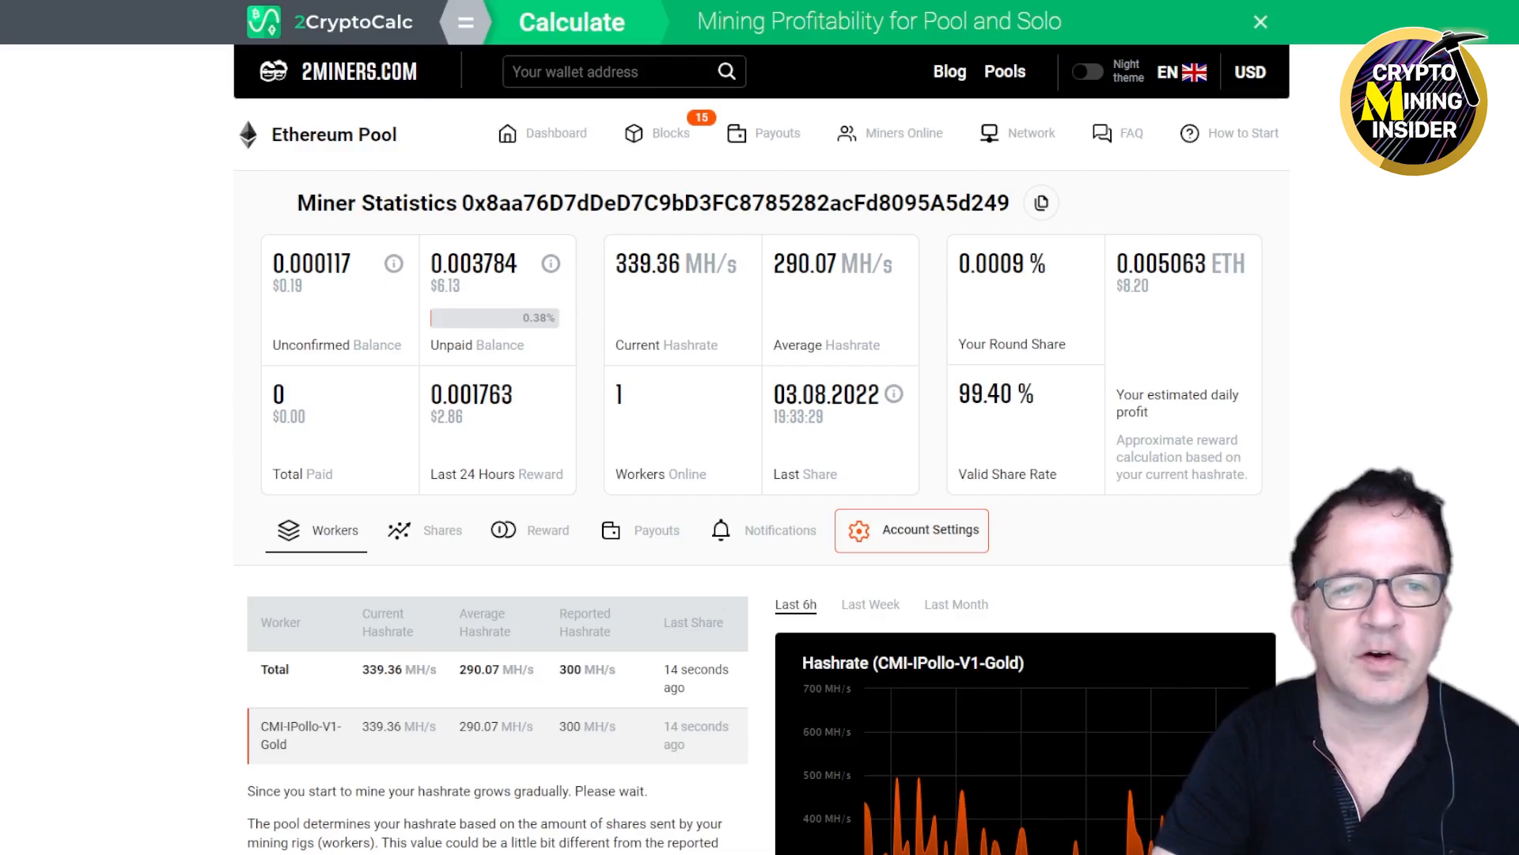
{"action": "double_click", "coordinate": [646, 264]}
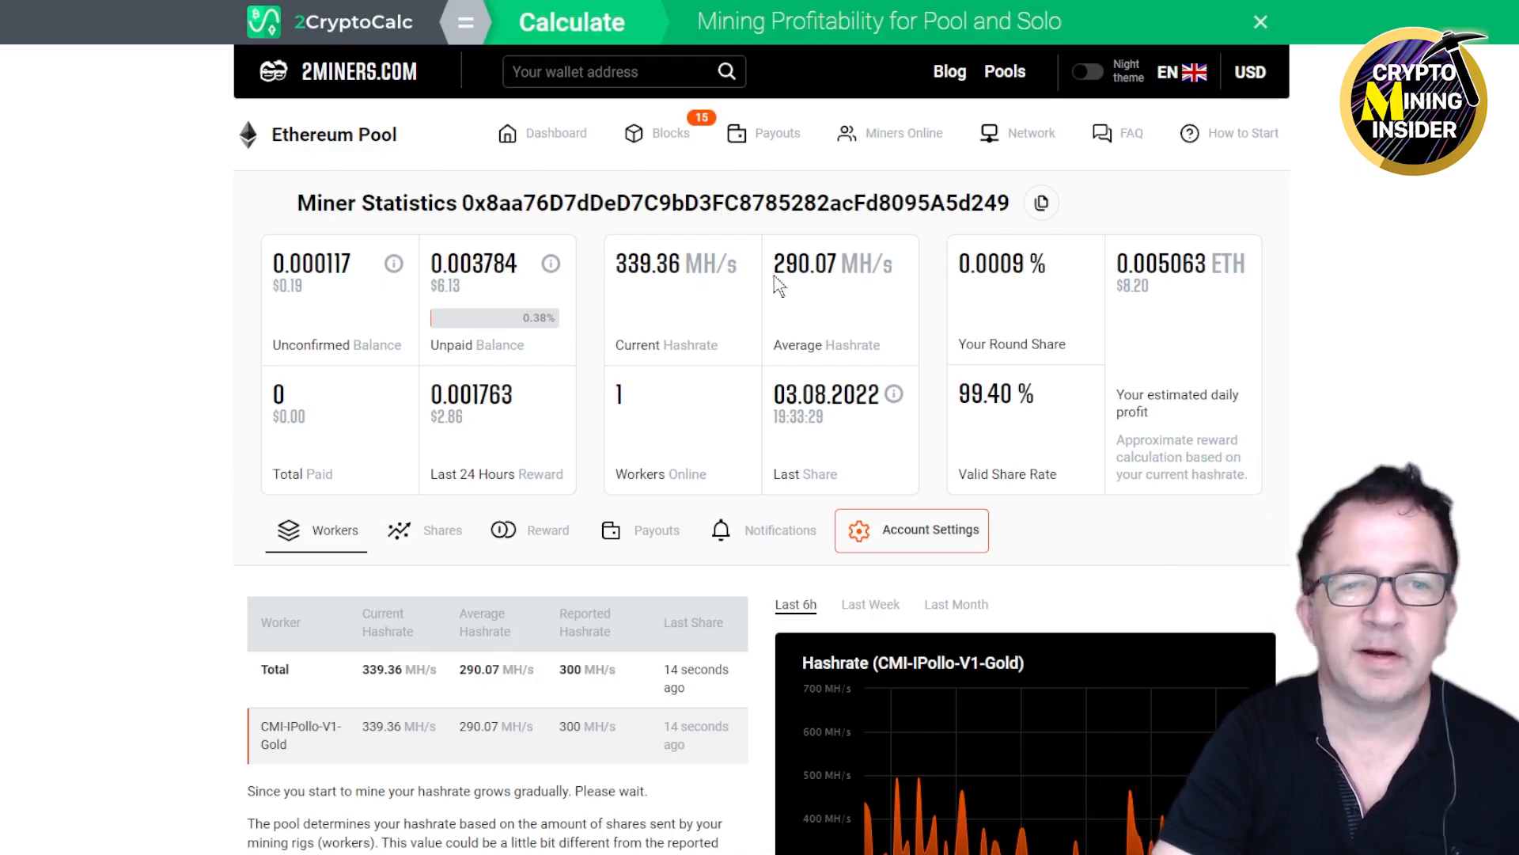
{"action": "mouse_move", "coordinate": [844, 278]}
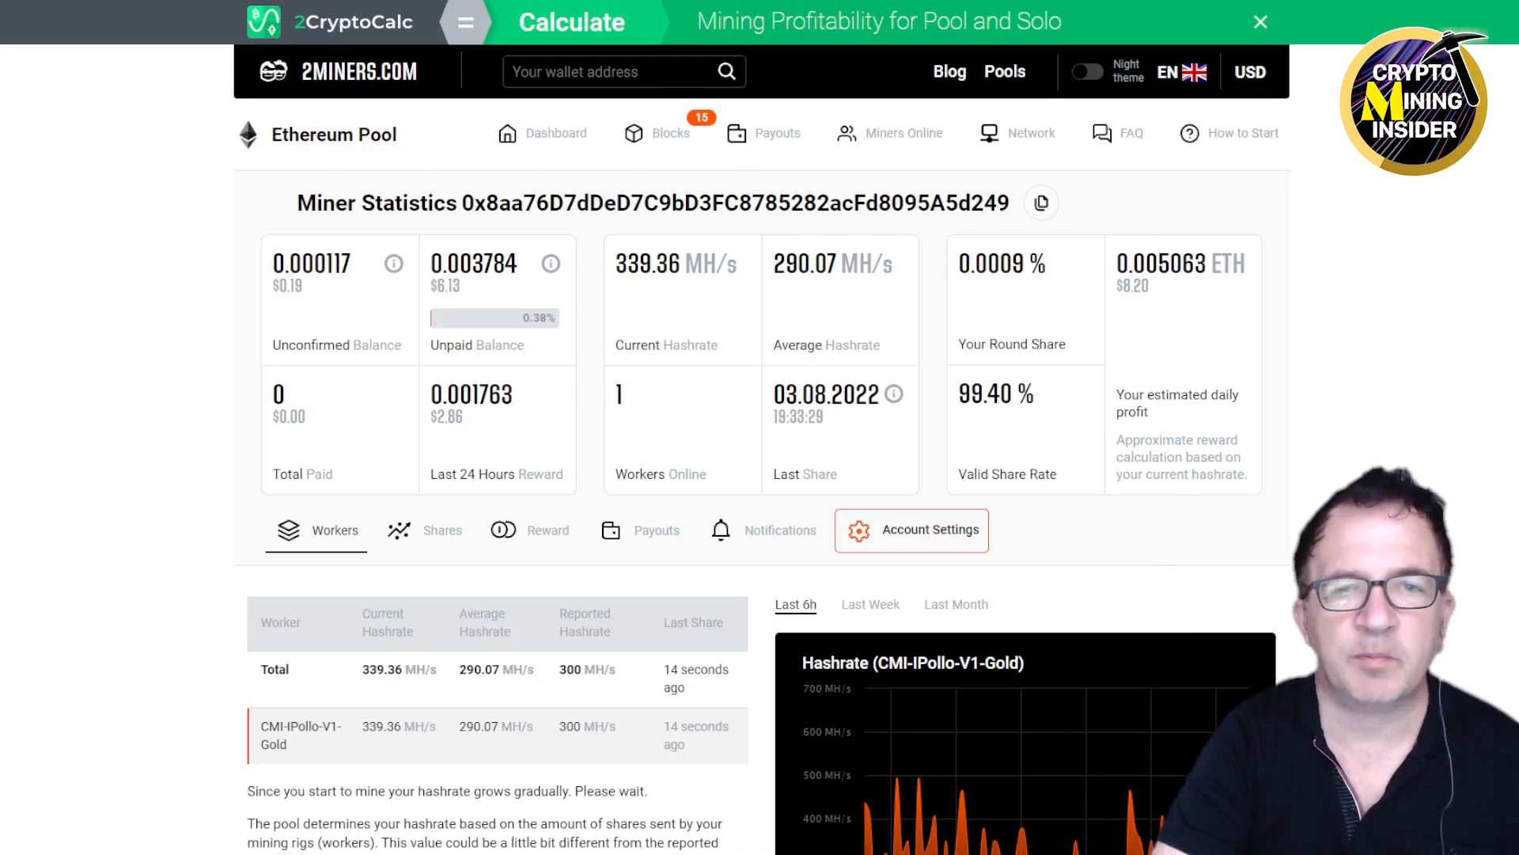
{"action": "scroll", "scroll_direction": "down", "scroll_amount": 3}
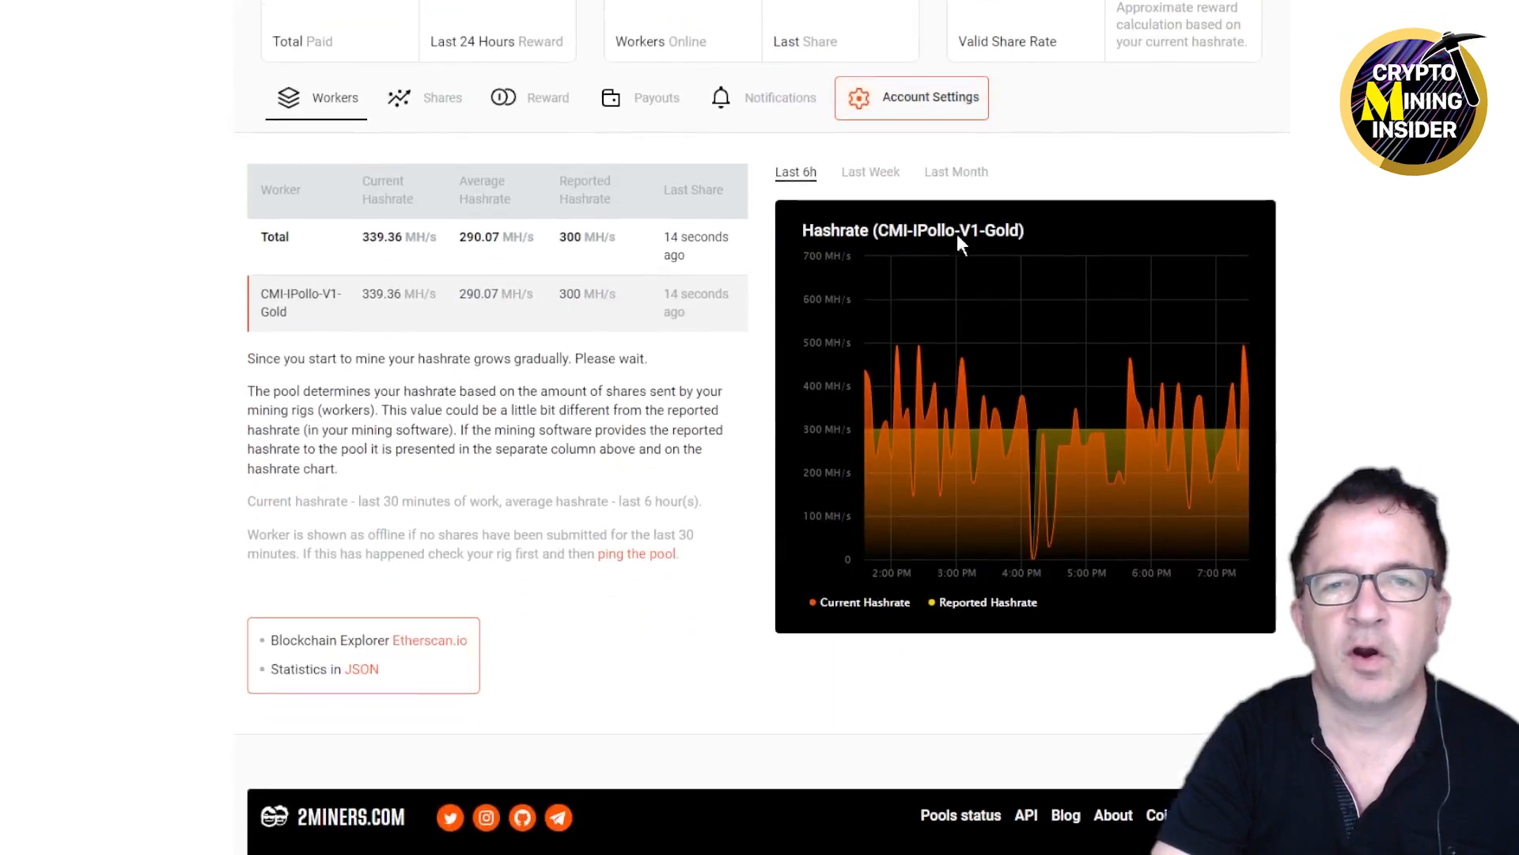
{"action": "mouse_move", "coordinate": [1143, 316]}
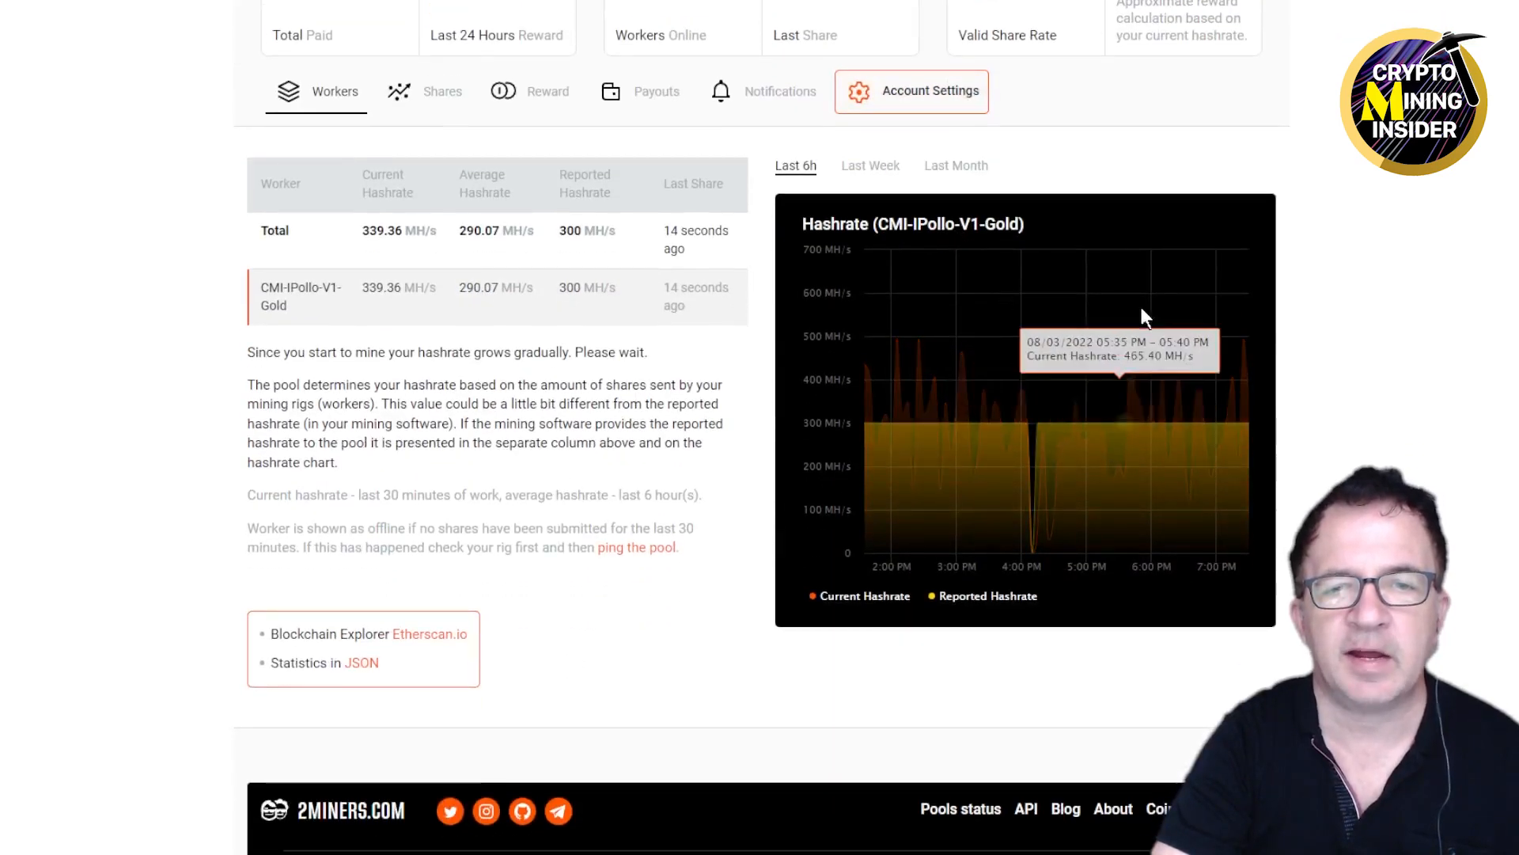
{"action": "mouse_move", "coordinate": [1054, 169]}
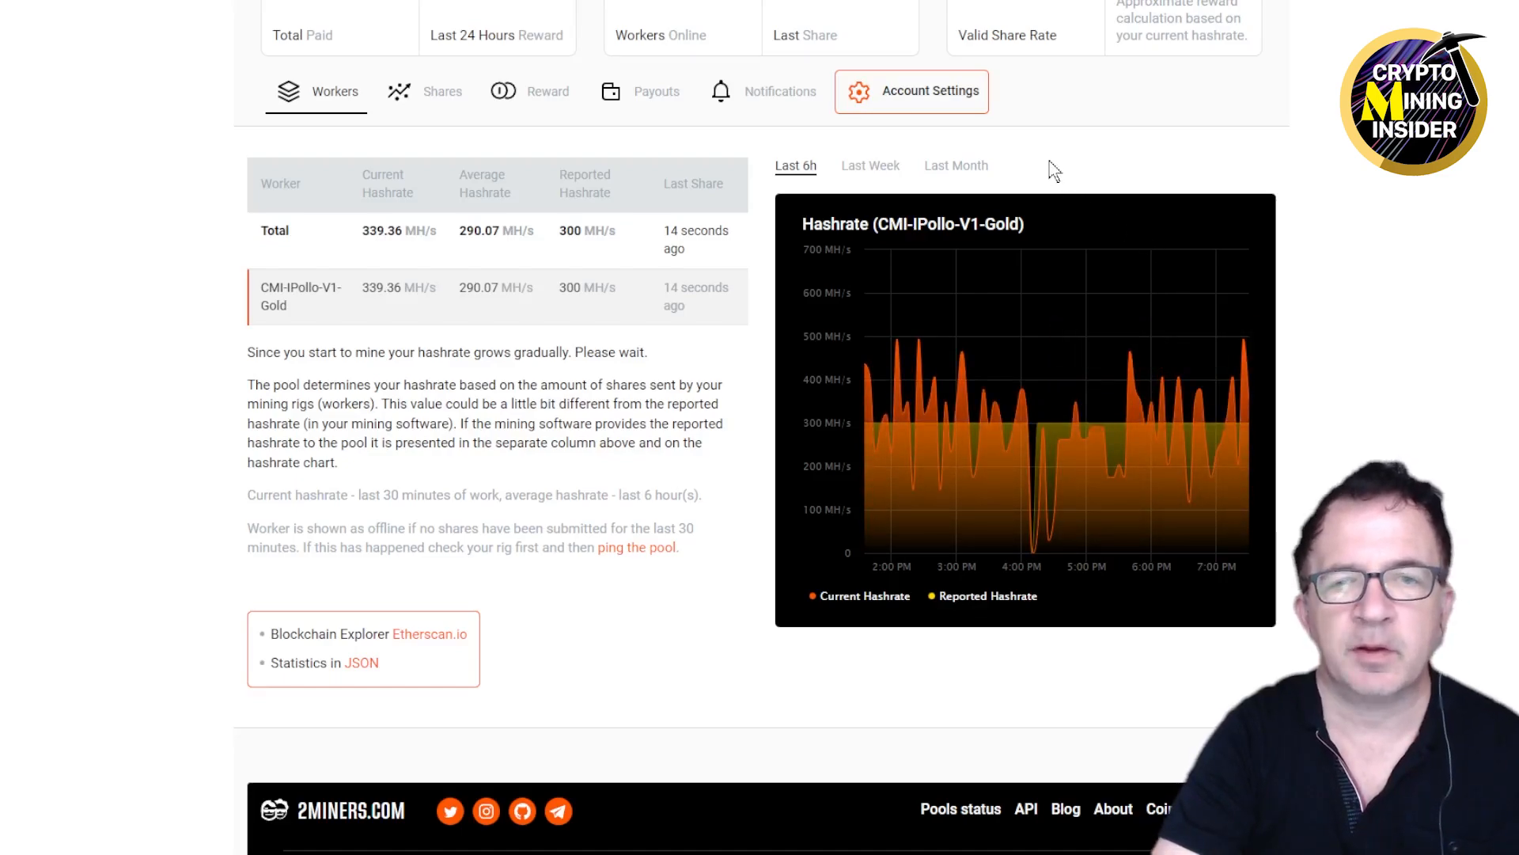
{"action": "mouse_move", "coordinate": [1028, 324]}
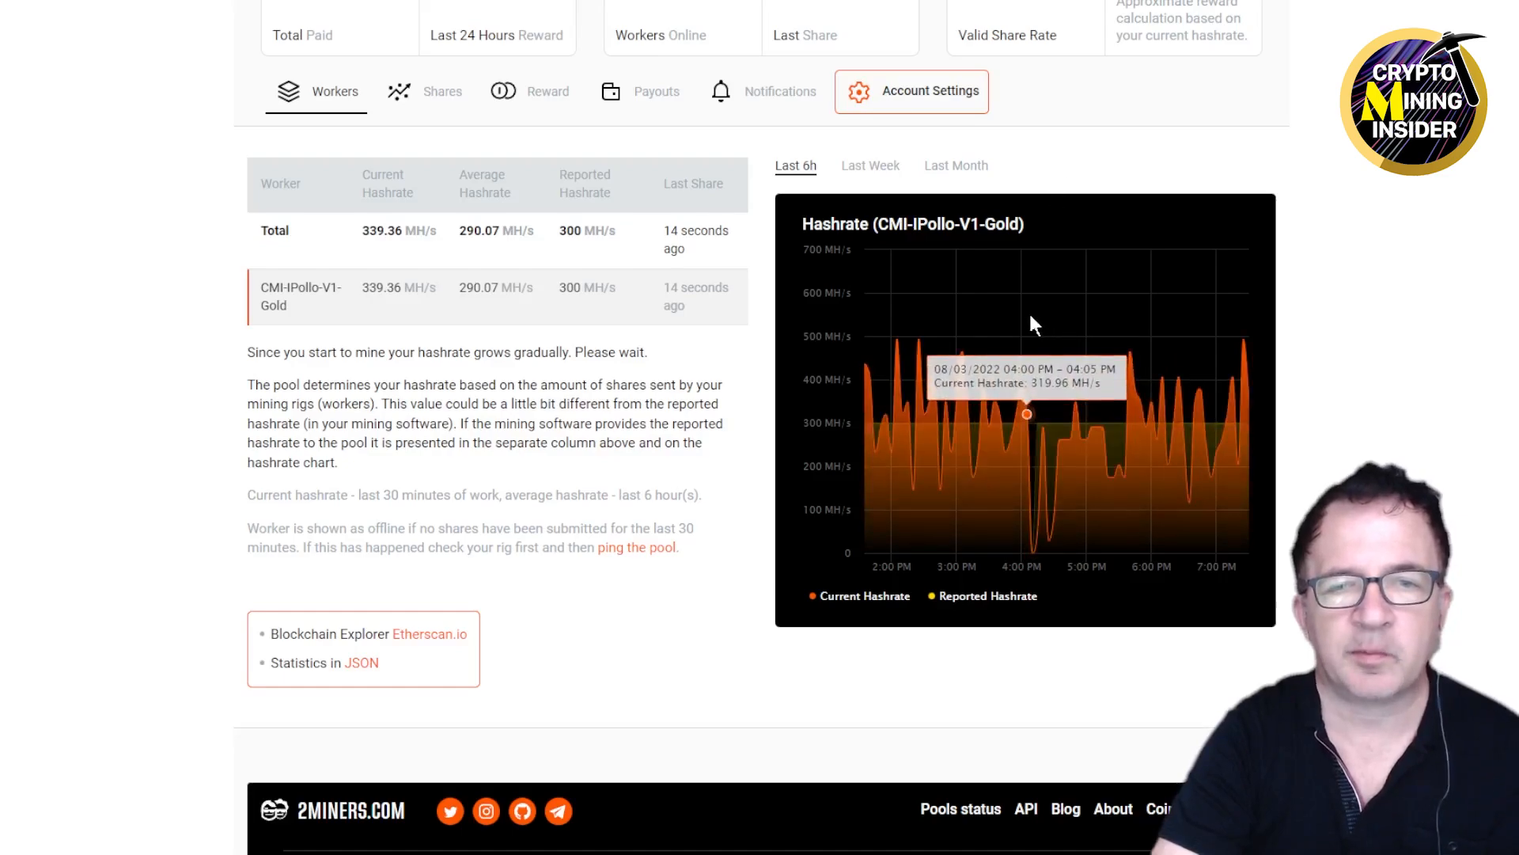
{"action": "scroll", "scroll_direction": "up", "scroll_amount": 3}
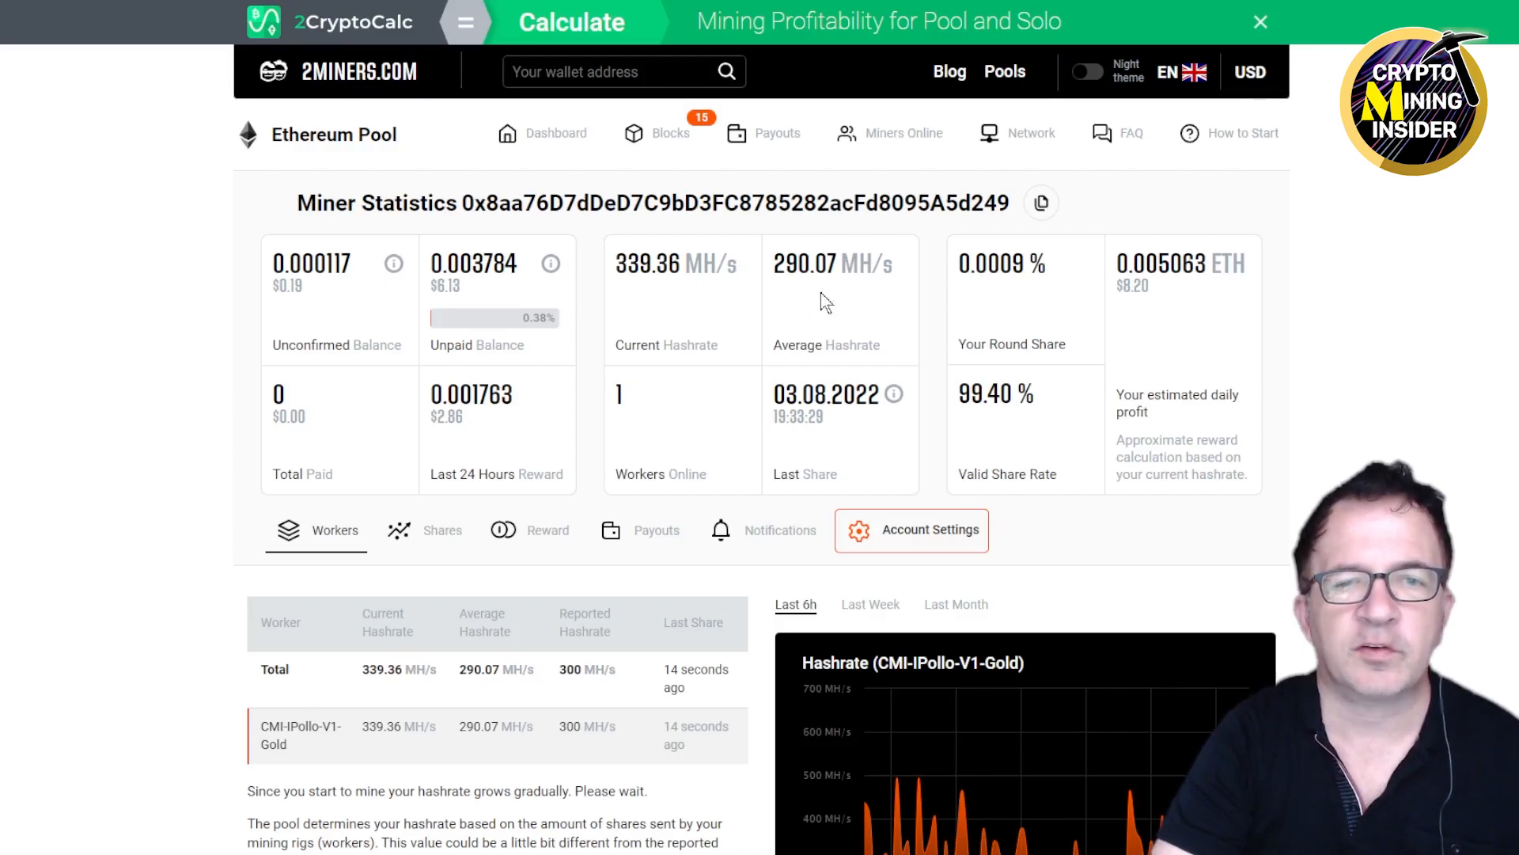
{"action": "mouse_move", "coordinate": [841, 274]}
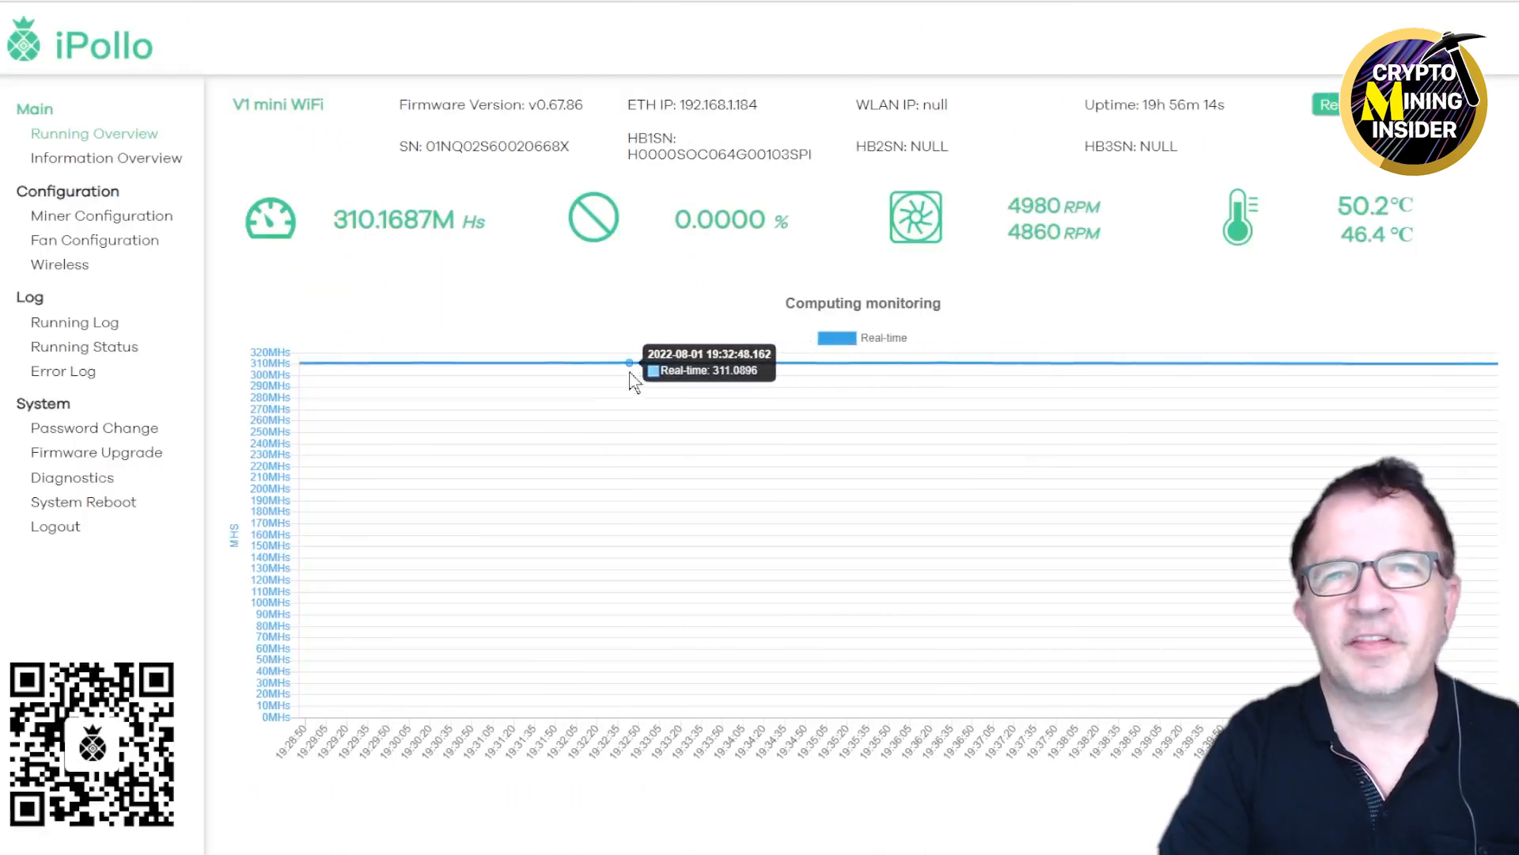
{"action": "mouse_move", "coordinate": [580, 470]}
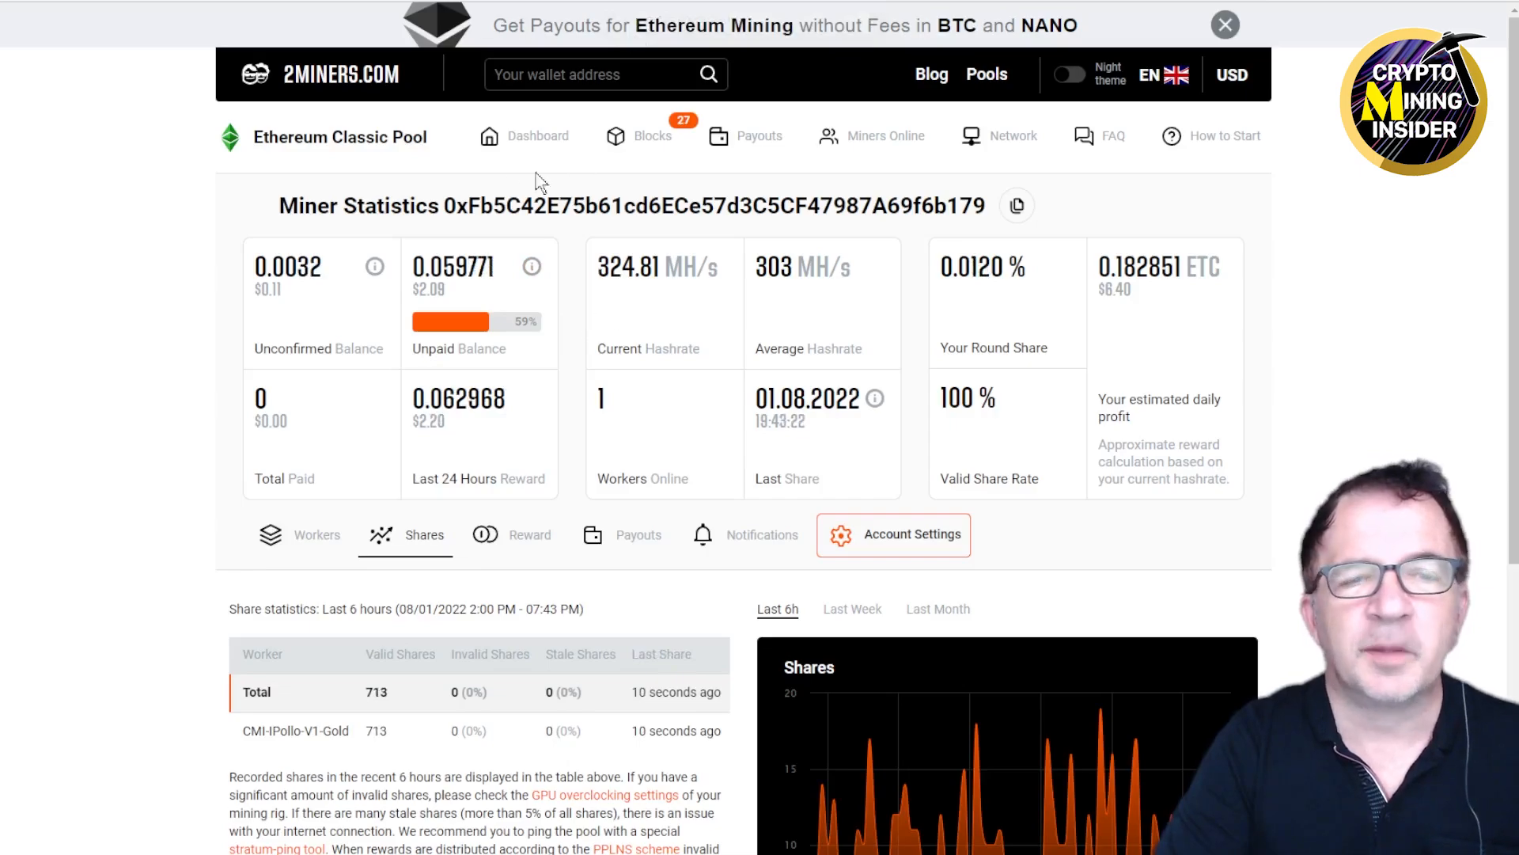
{"action": "mouse_move", "coordinate": [994, 144]}
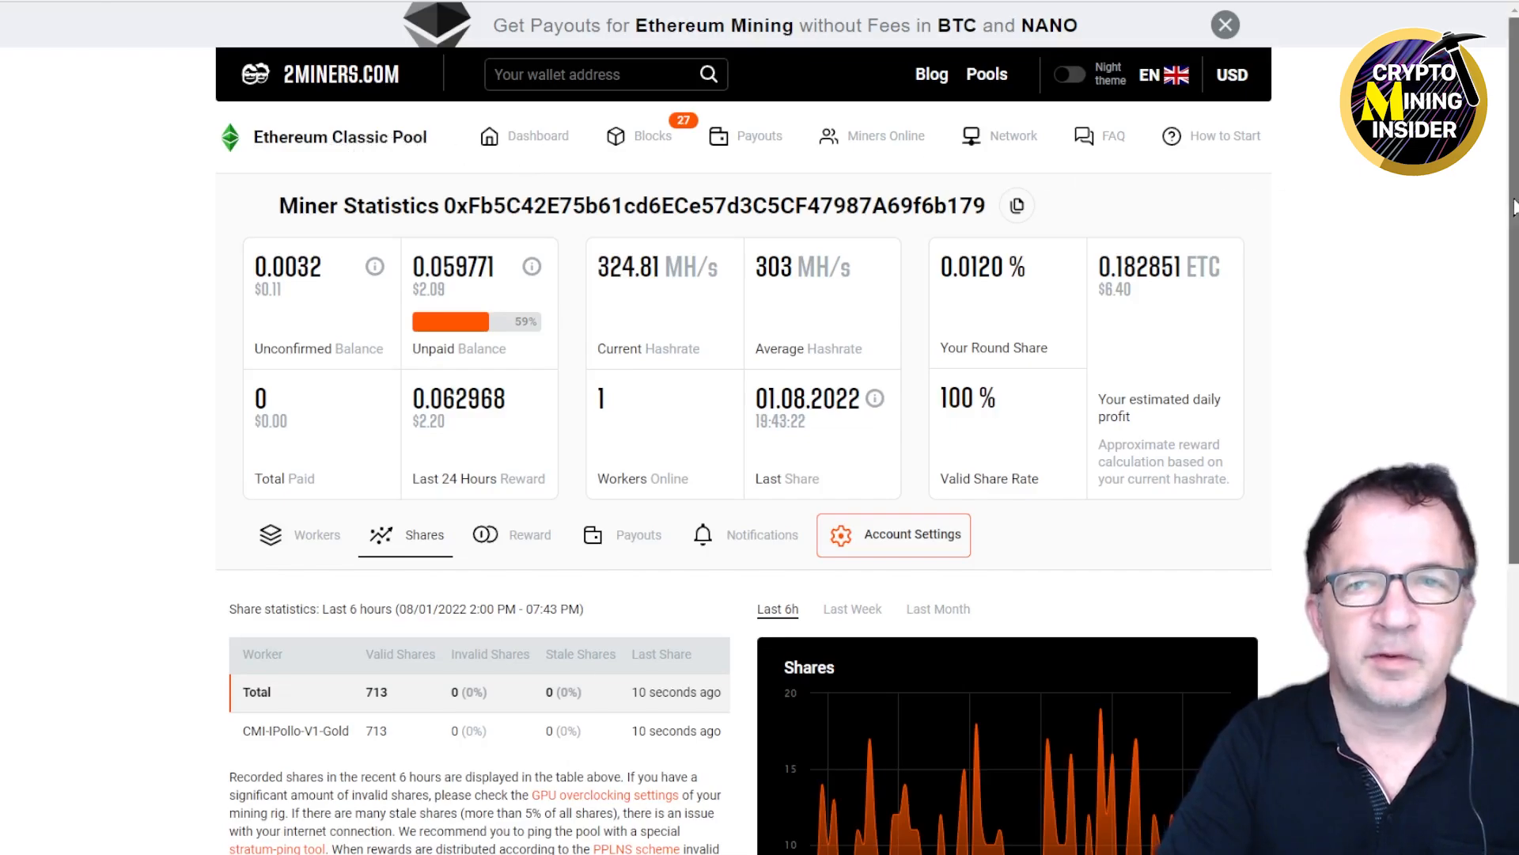
Review the Ethereum Classic six-hour shares chart with peaks near 18 shares
{"action": "scroll", "scroll_direction": "down", "scroll_amount": 3}
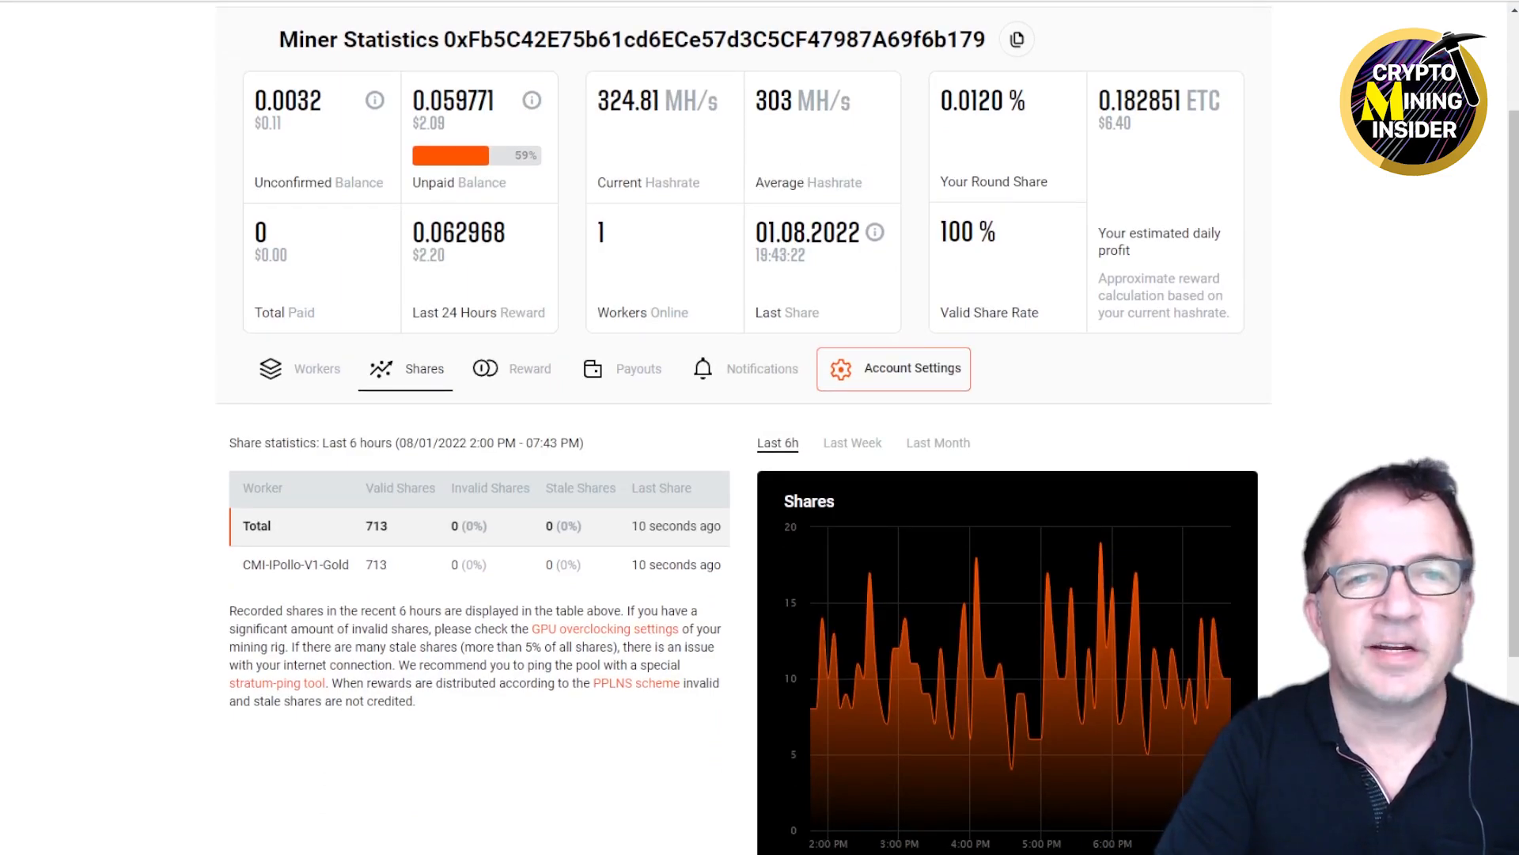
{"action": "mouse_move", "coordinate": [797, 127]}
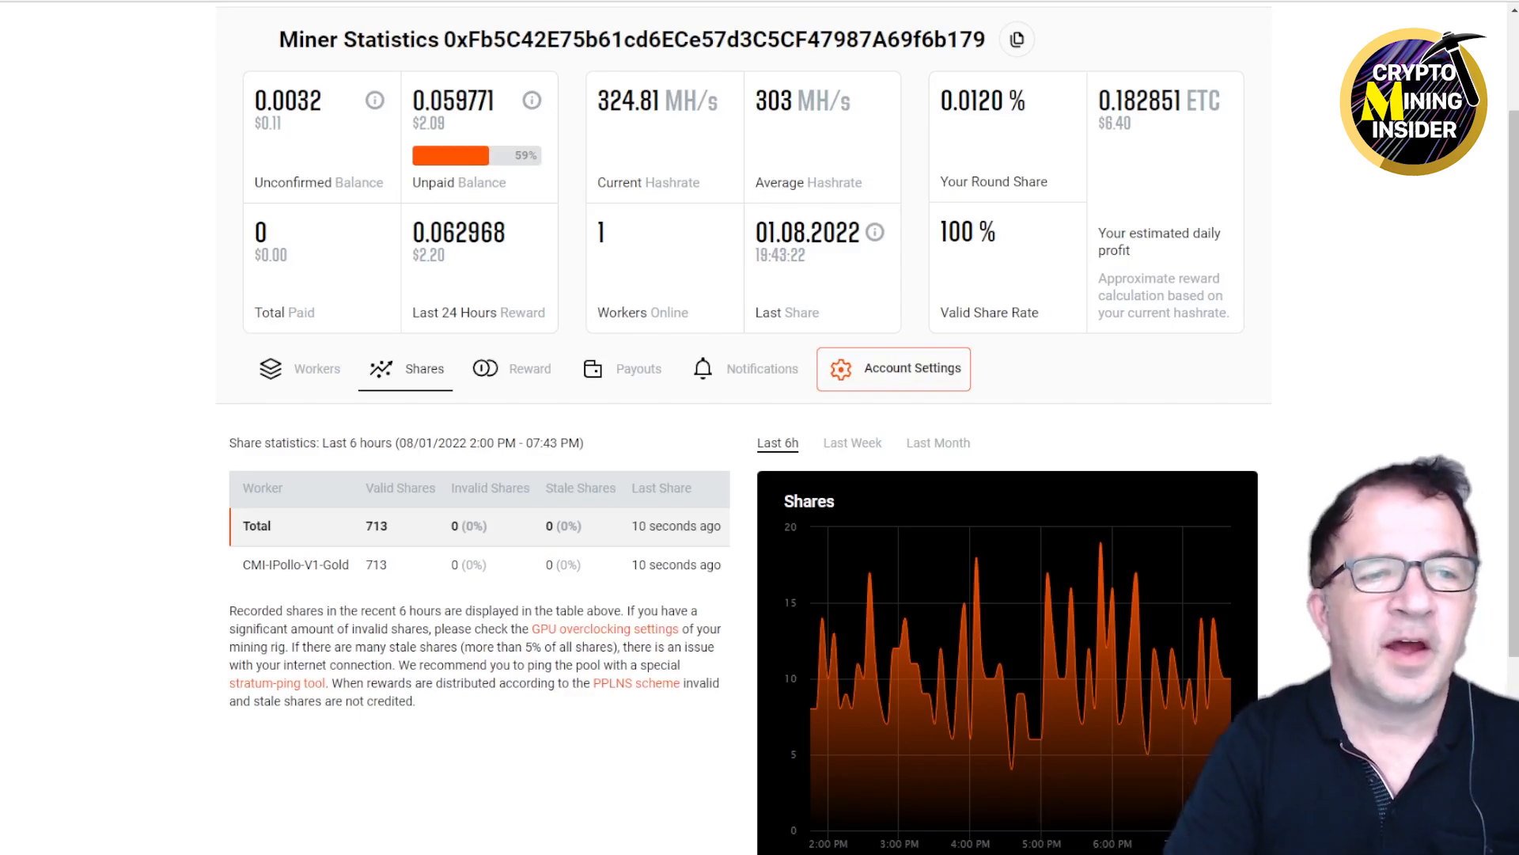
{"action": "mouse_move", "coordinate": [463, 269]}
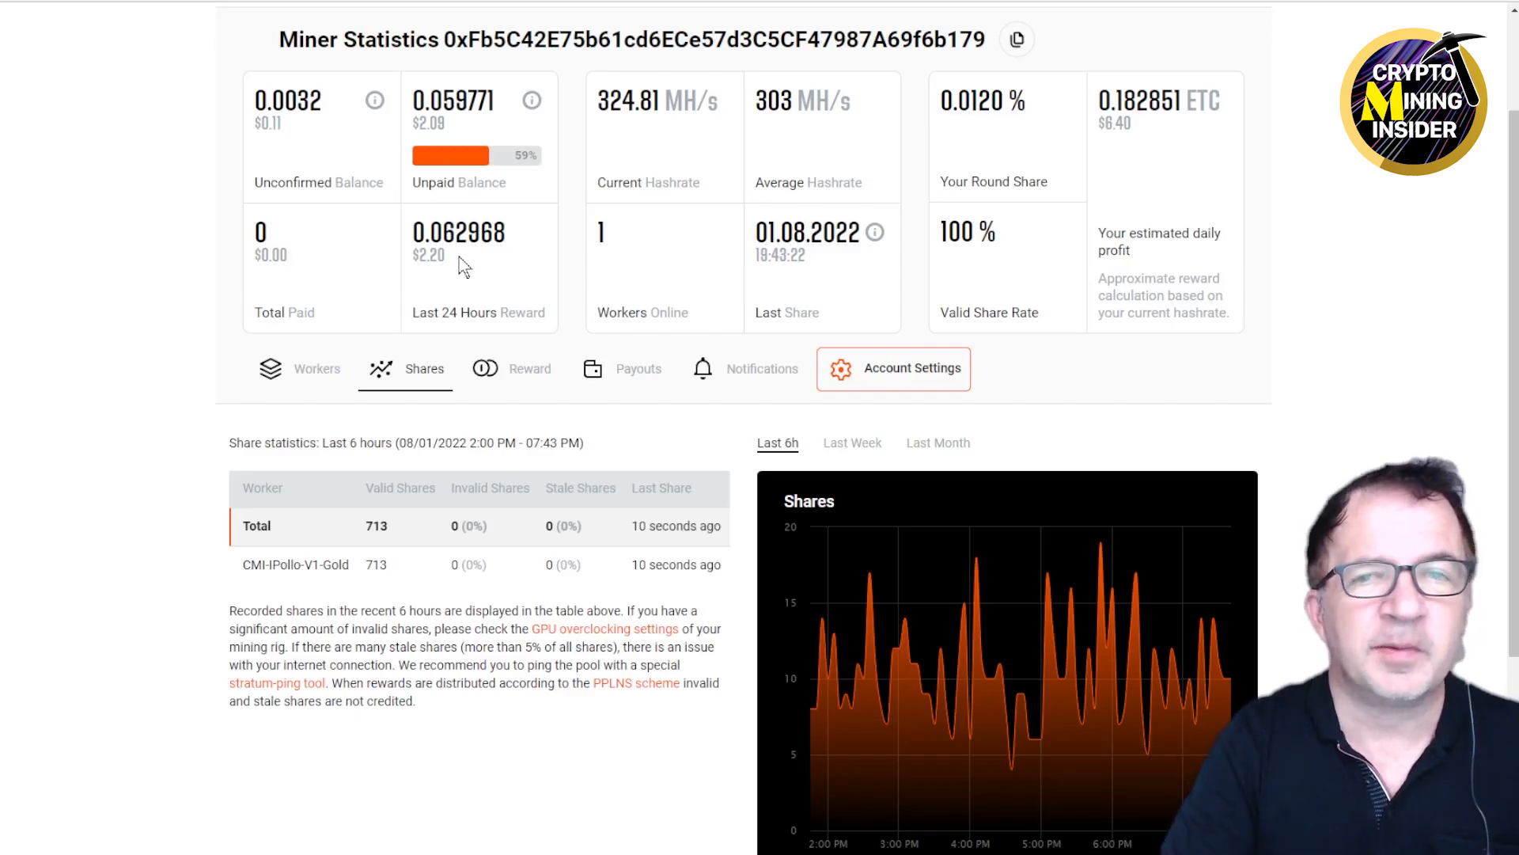
{"action": "mouse_move", "coordinate": [516, 210]}
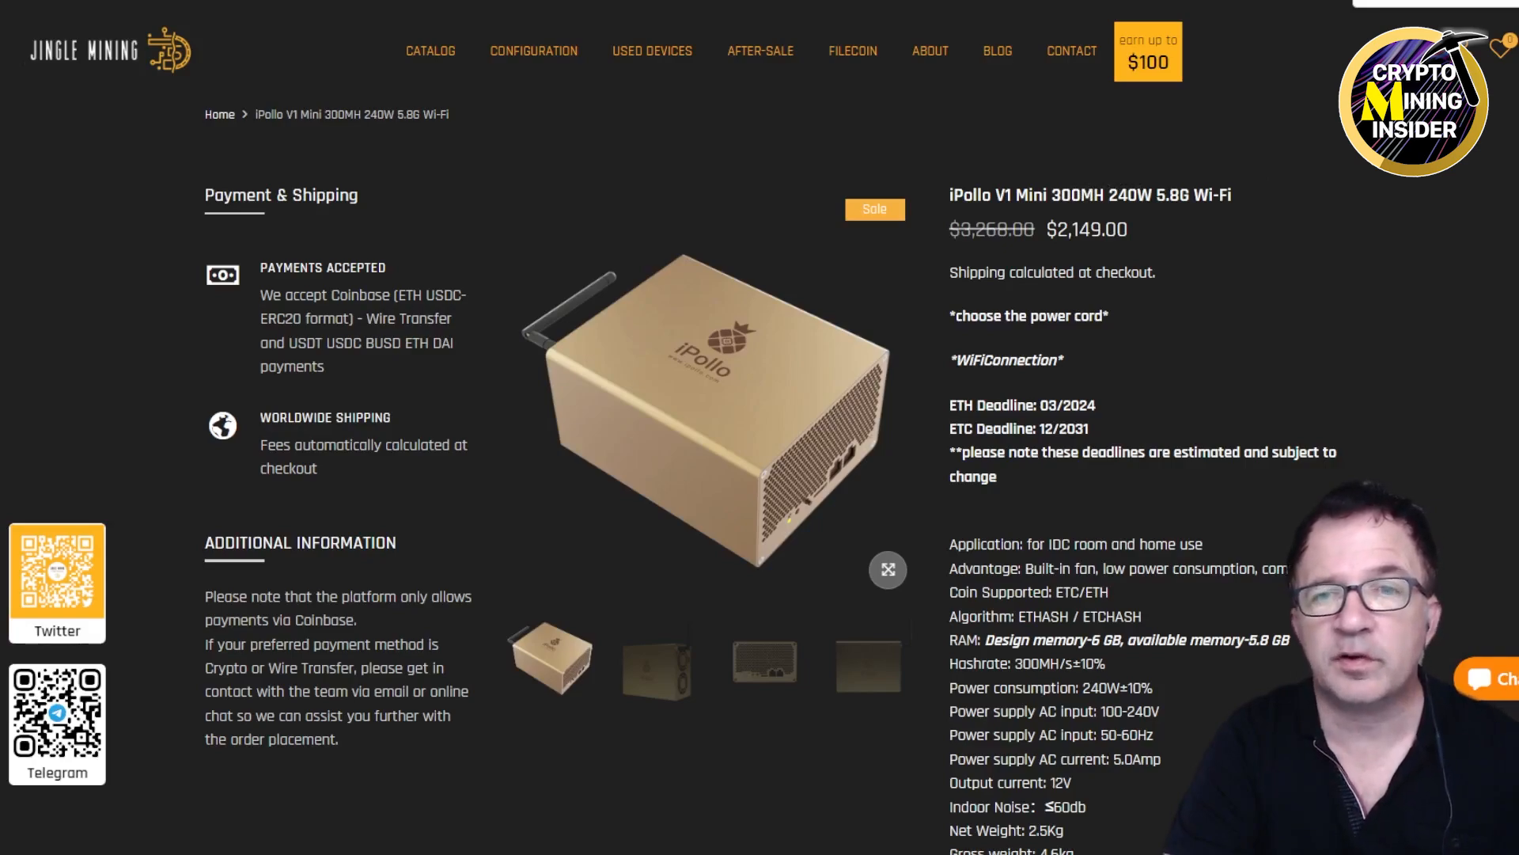
{"action": "mouse_move", "coordinate": [1198, 217]}
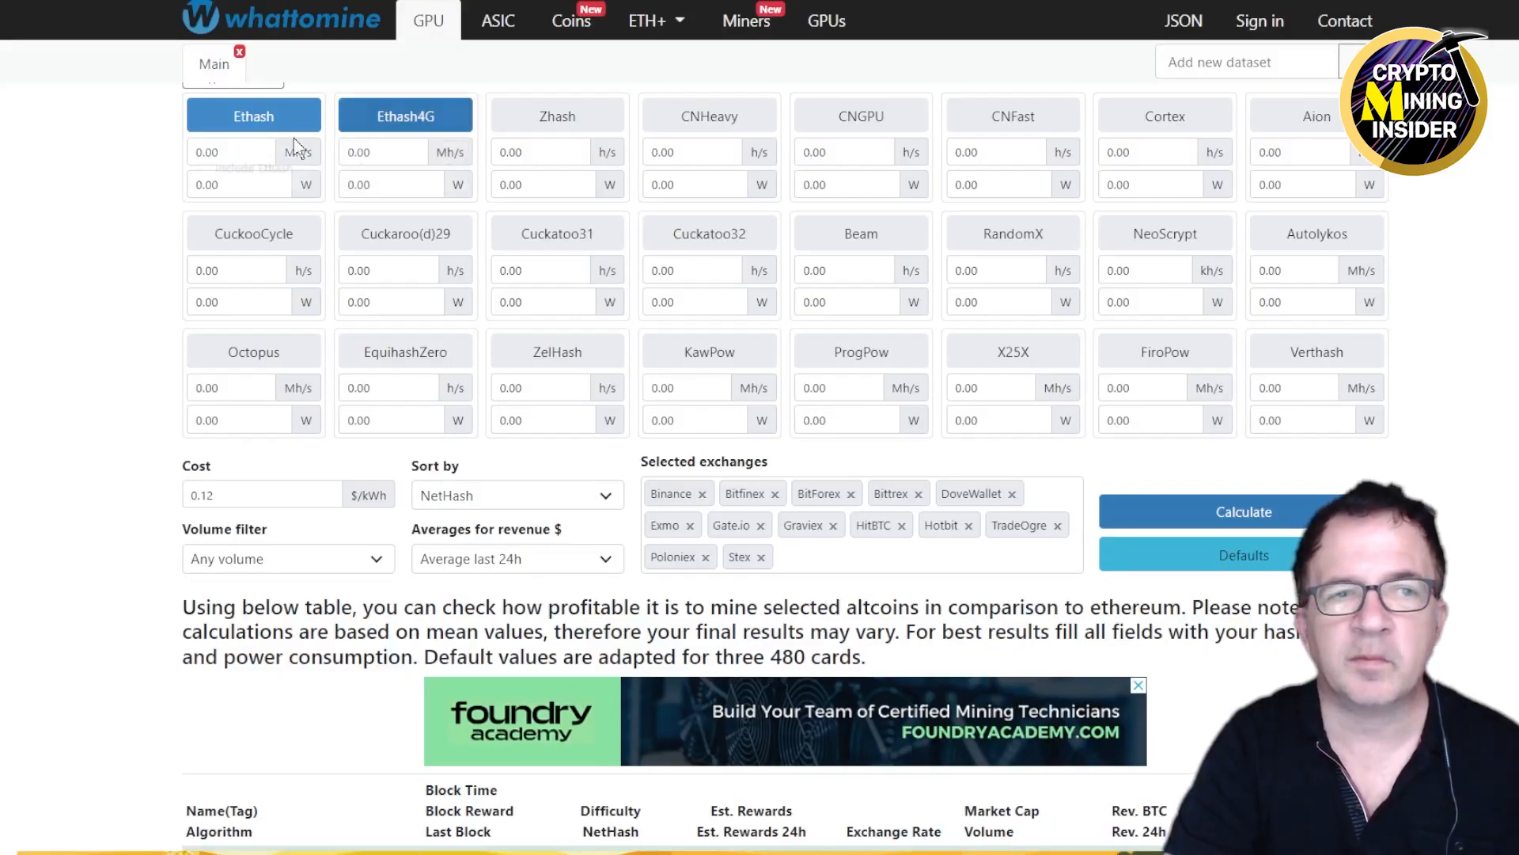
Enter 300 MH/s and 240 W for Ethash and fill Ethash4G with the same saved figures
{"action": "left_click", "coordinate": [231, 152]}
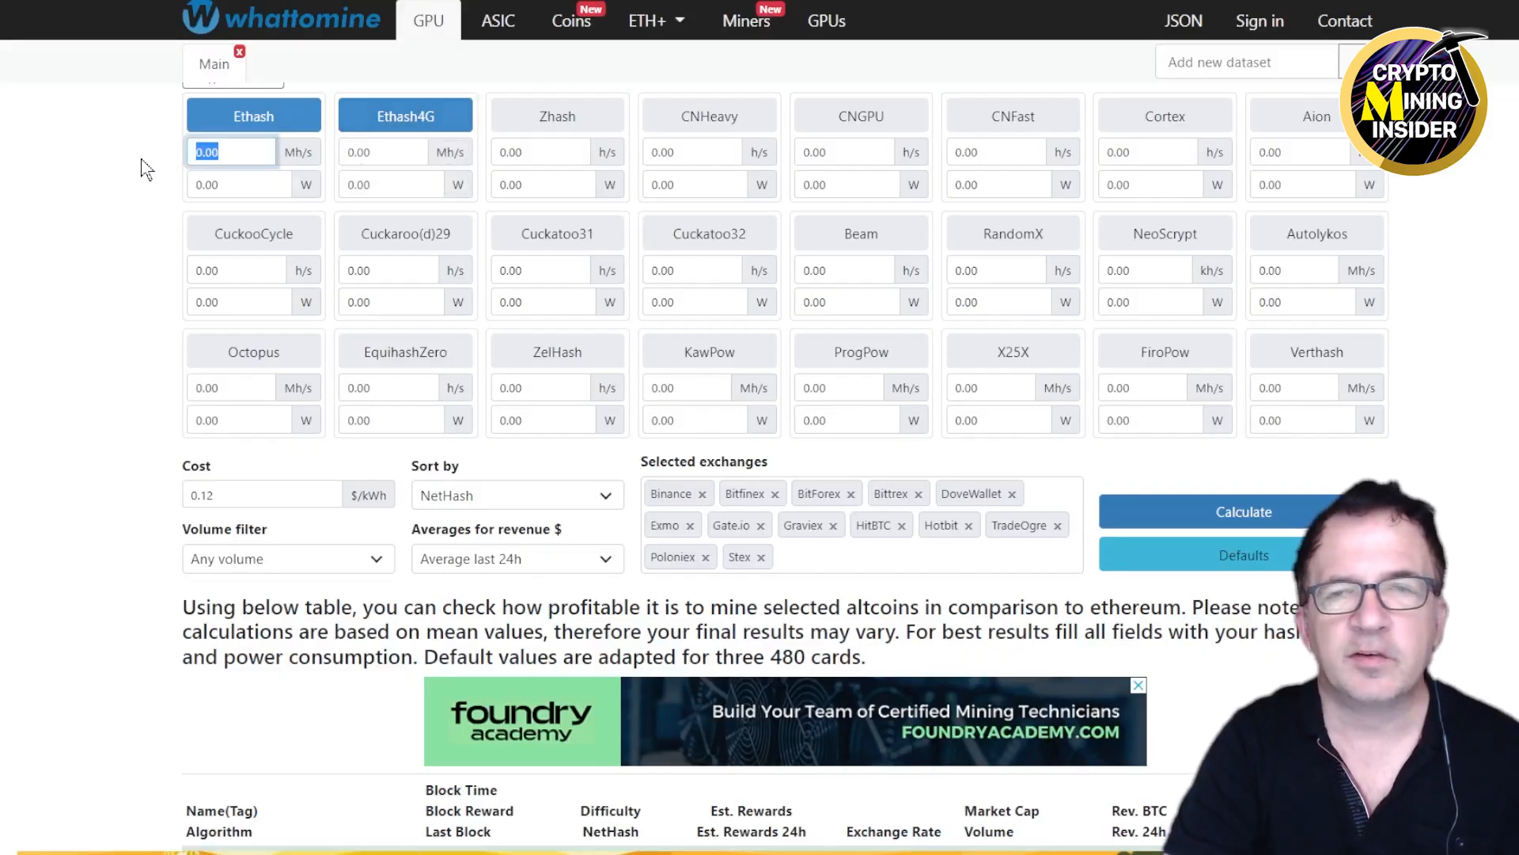
{"action": "type", "text": "300"}
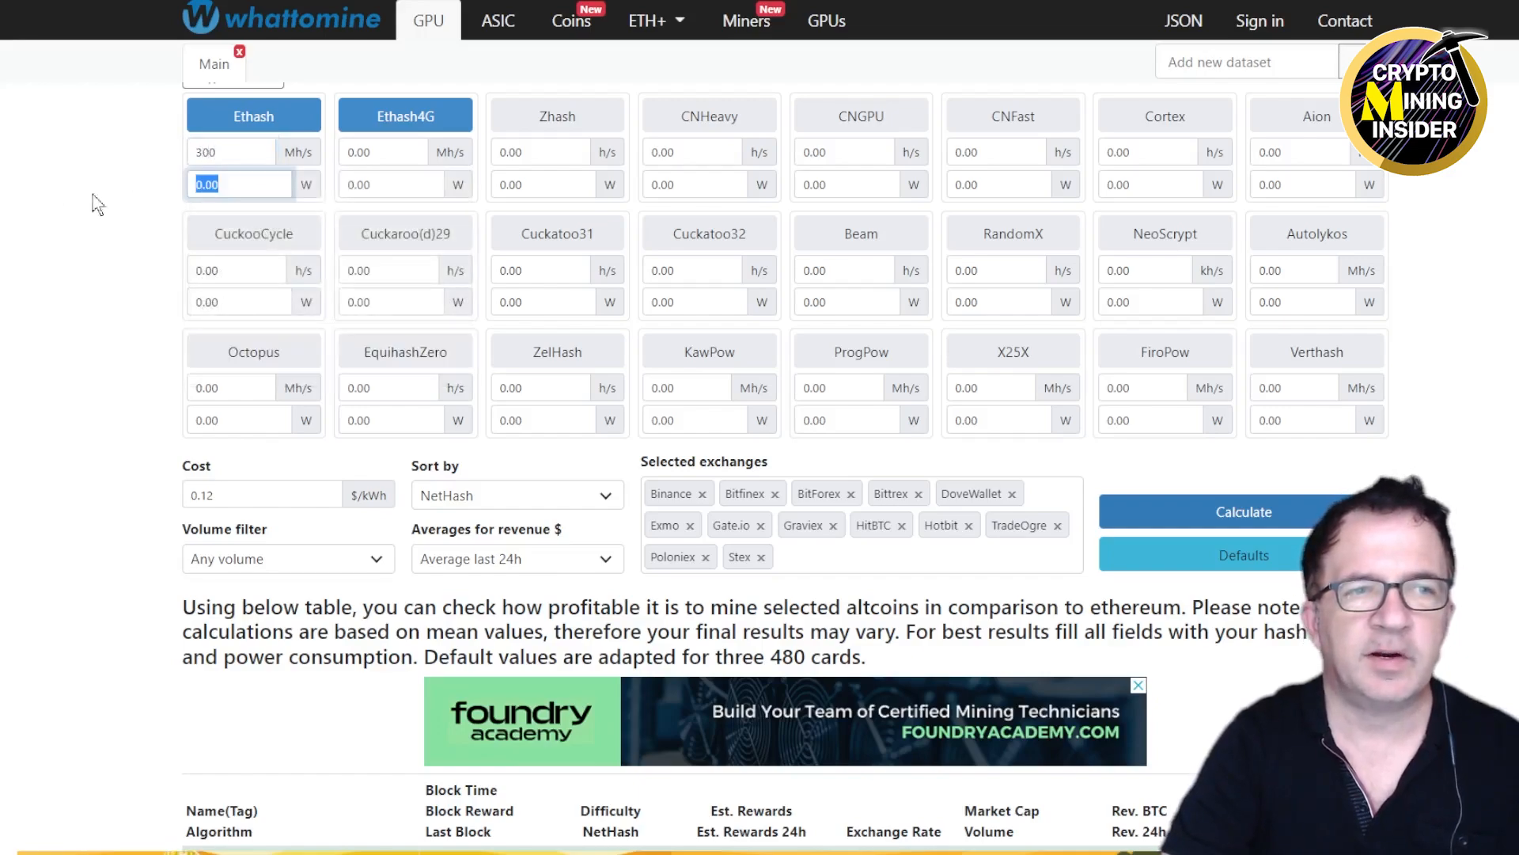
{"action": "type", "text": "240"}
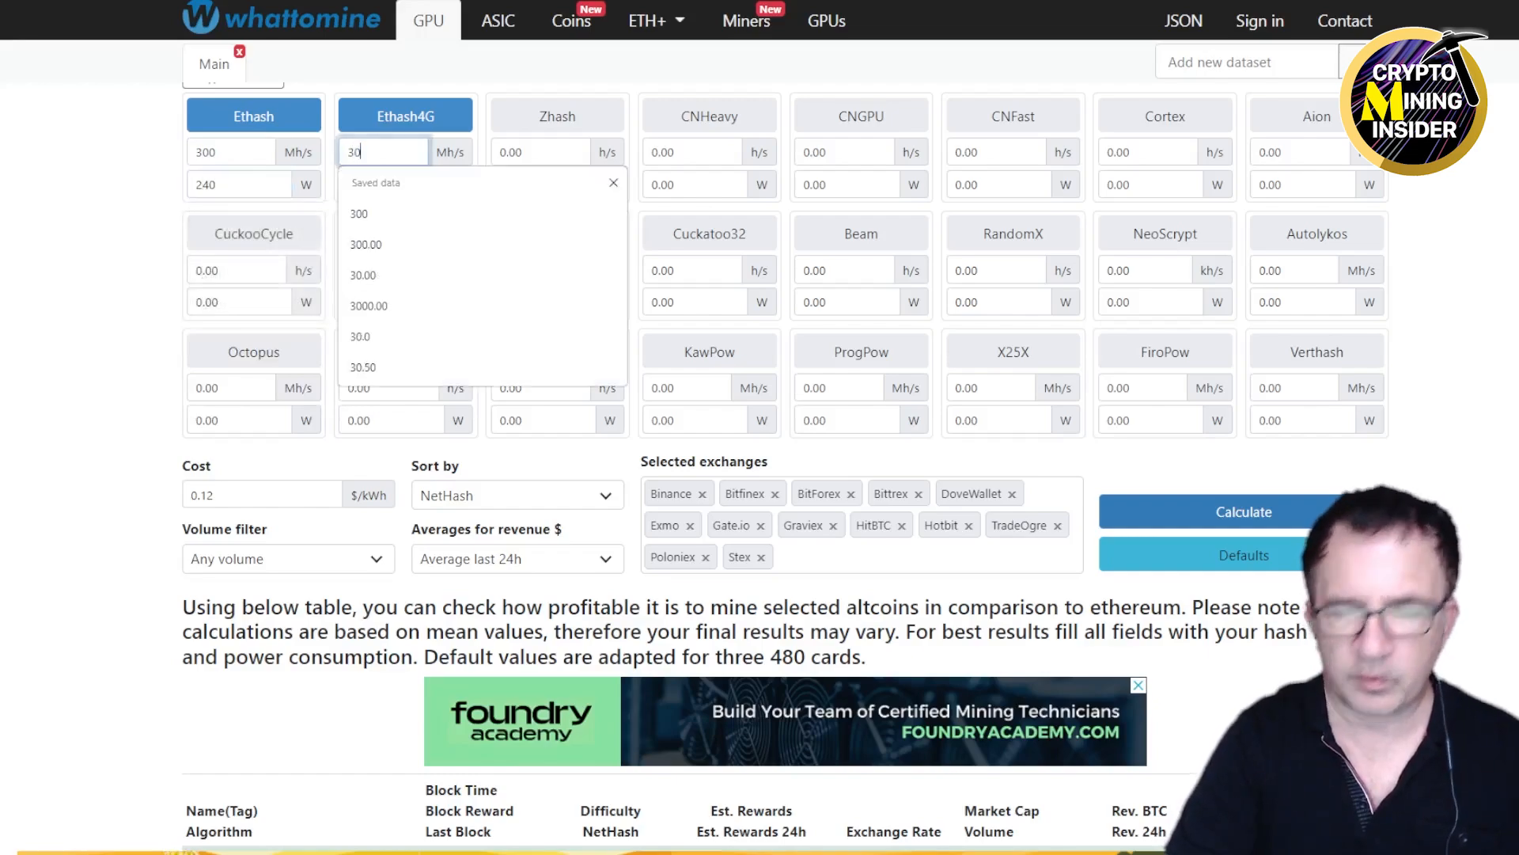
{"action": "left_click", "coordinate": [359, 214]}
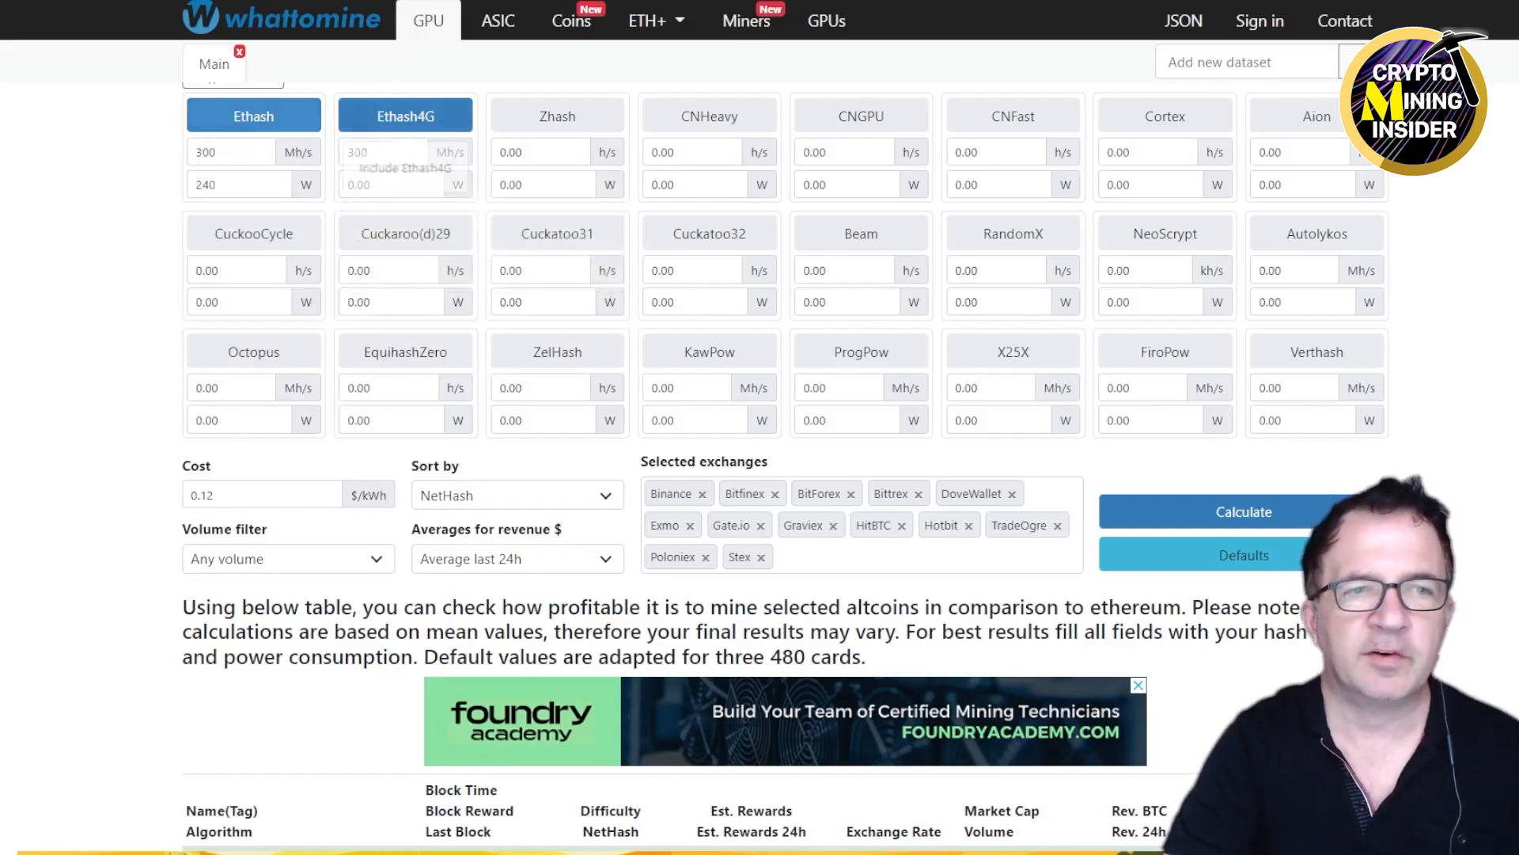
{"action": "left_click", "coordinate": [391, 184]}
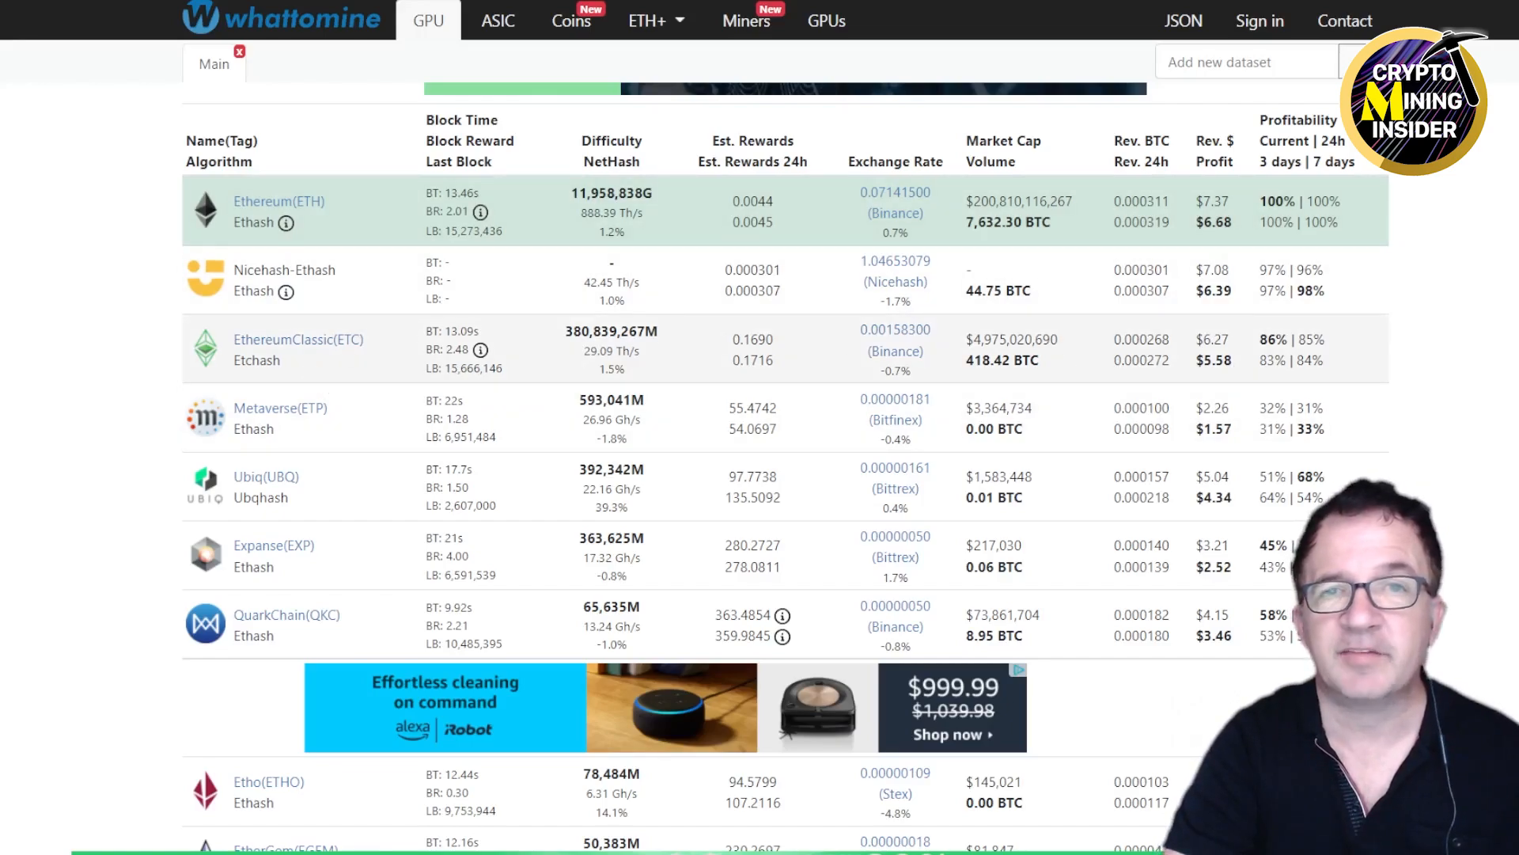
{"action": "mouse_move", "coordinate": [1244, 374]}
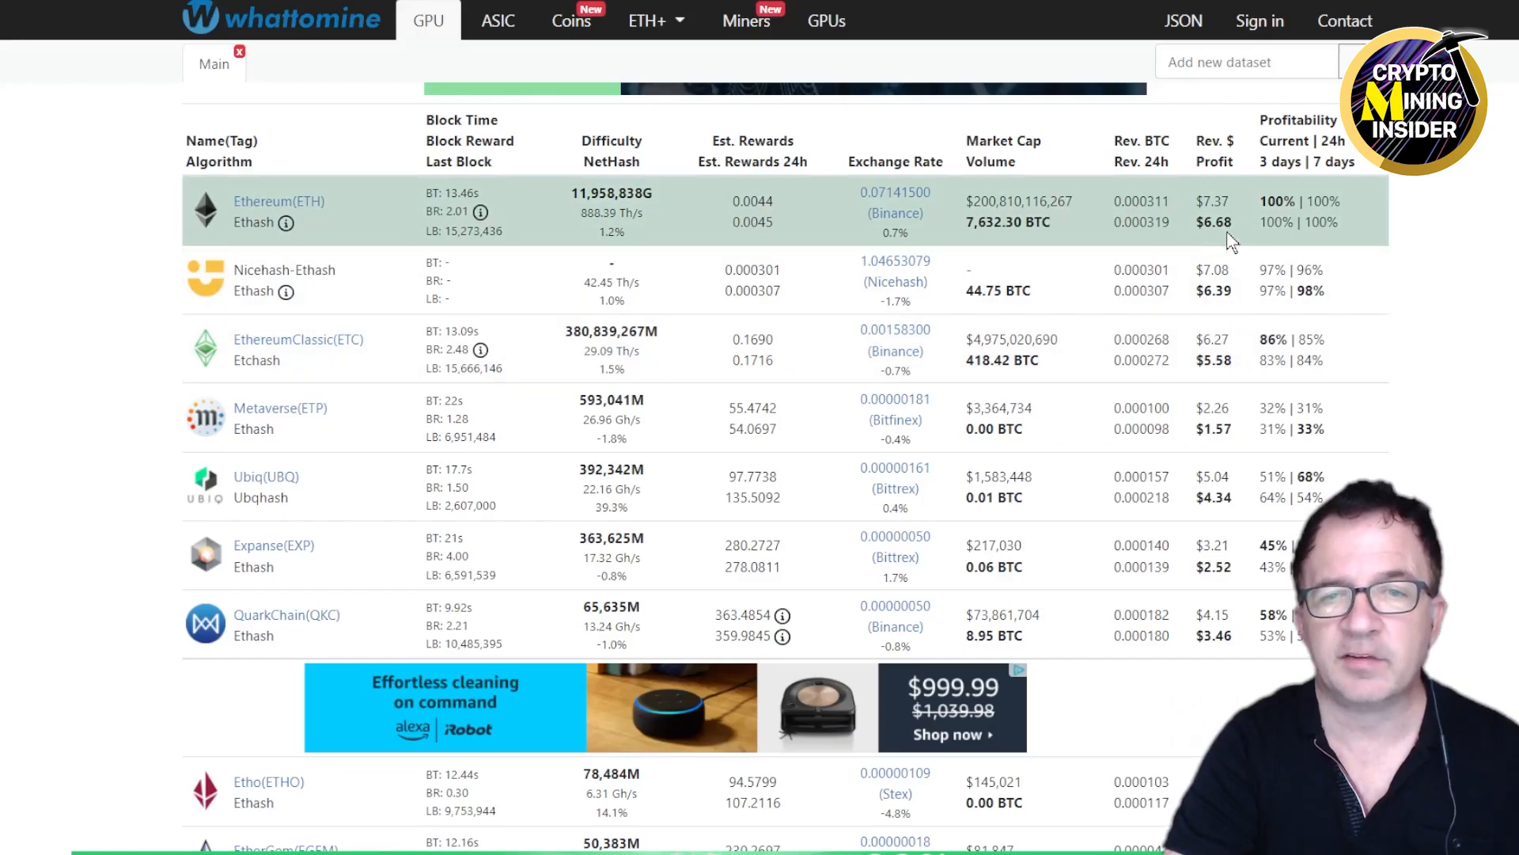
{"action": "mouse_move", "coordinate": [1240, 377]}
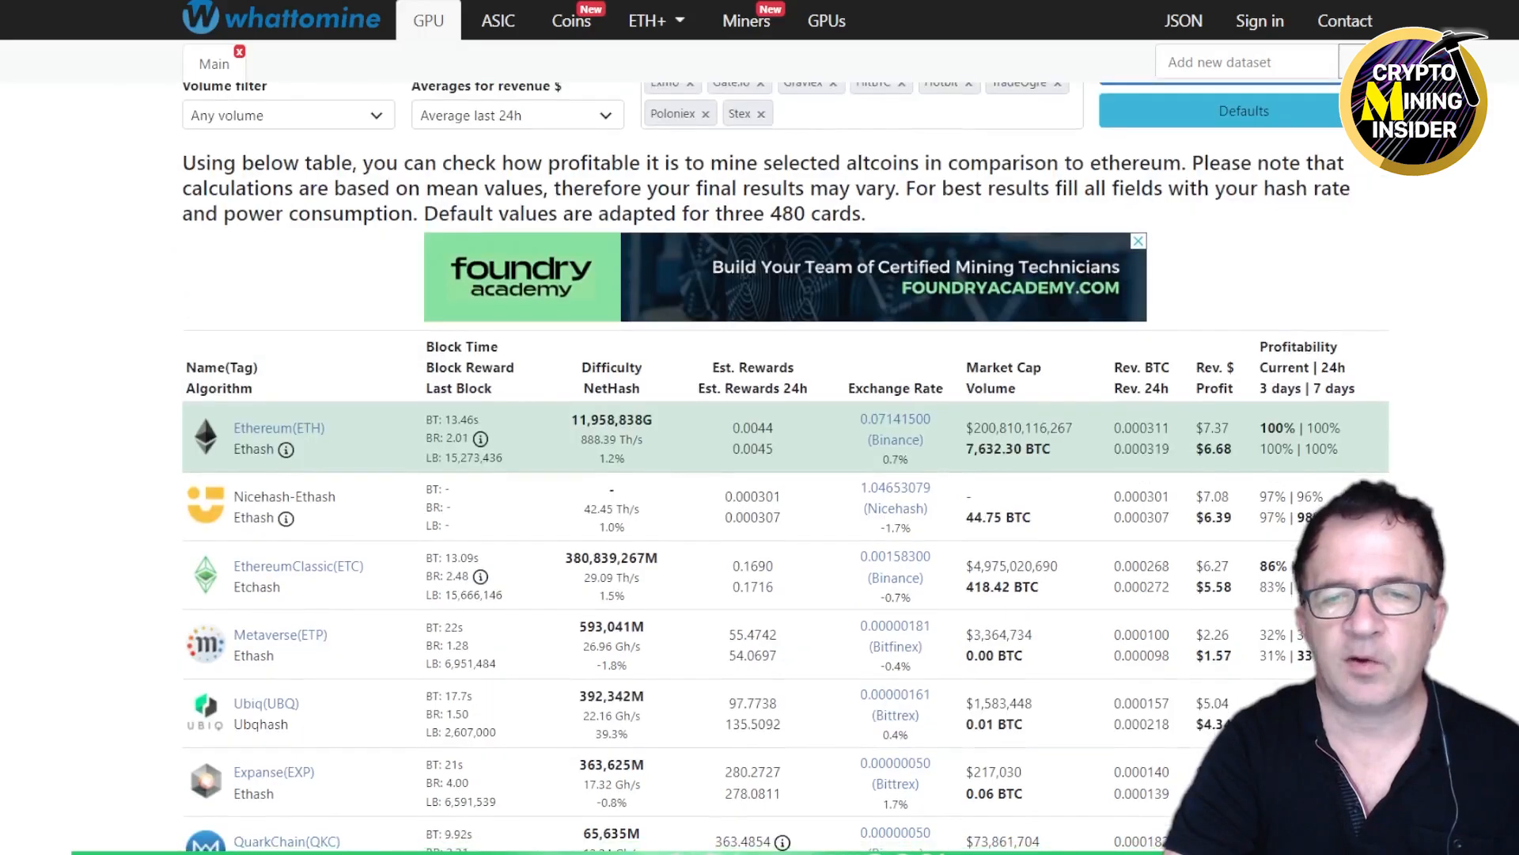
Review the results ranking Ethereum first at $7.37 revenue and $6.68 daily profit
{"action": "scroll", "scroll_direction": "down", "scroll_amount": 3}
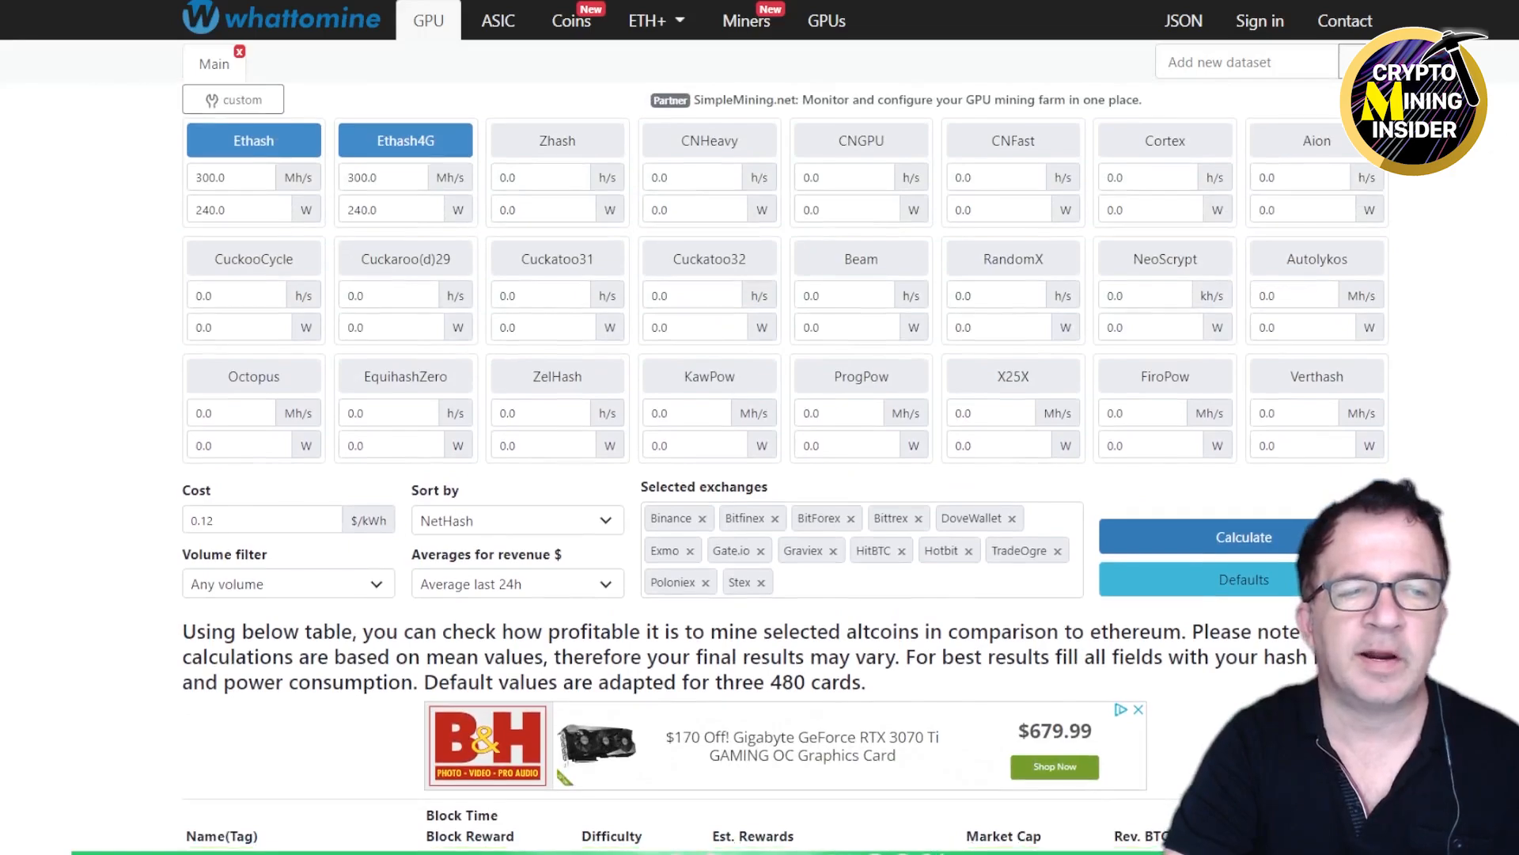
Change electricity cost to 0.30 $/kWh and recalculate, giving Ethereum $5.65 daily profit
{"action": "left_click", "coordinate": [261, 520]}
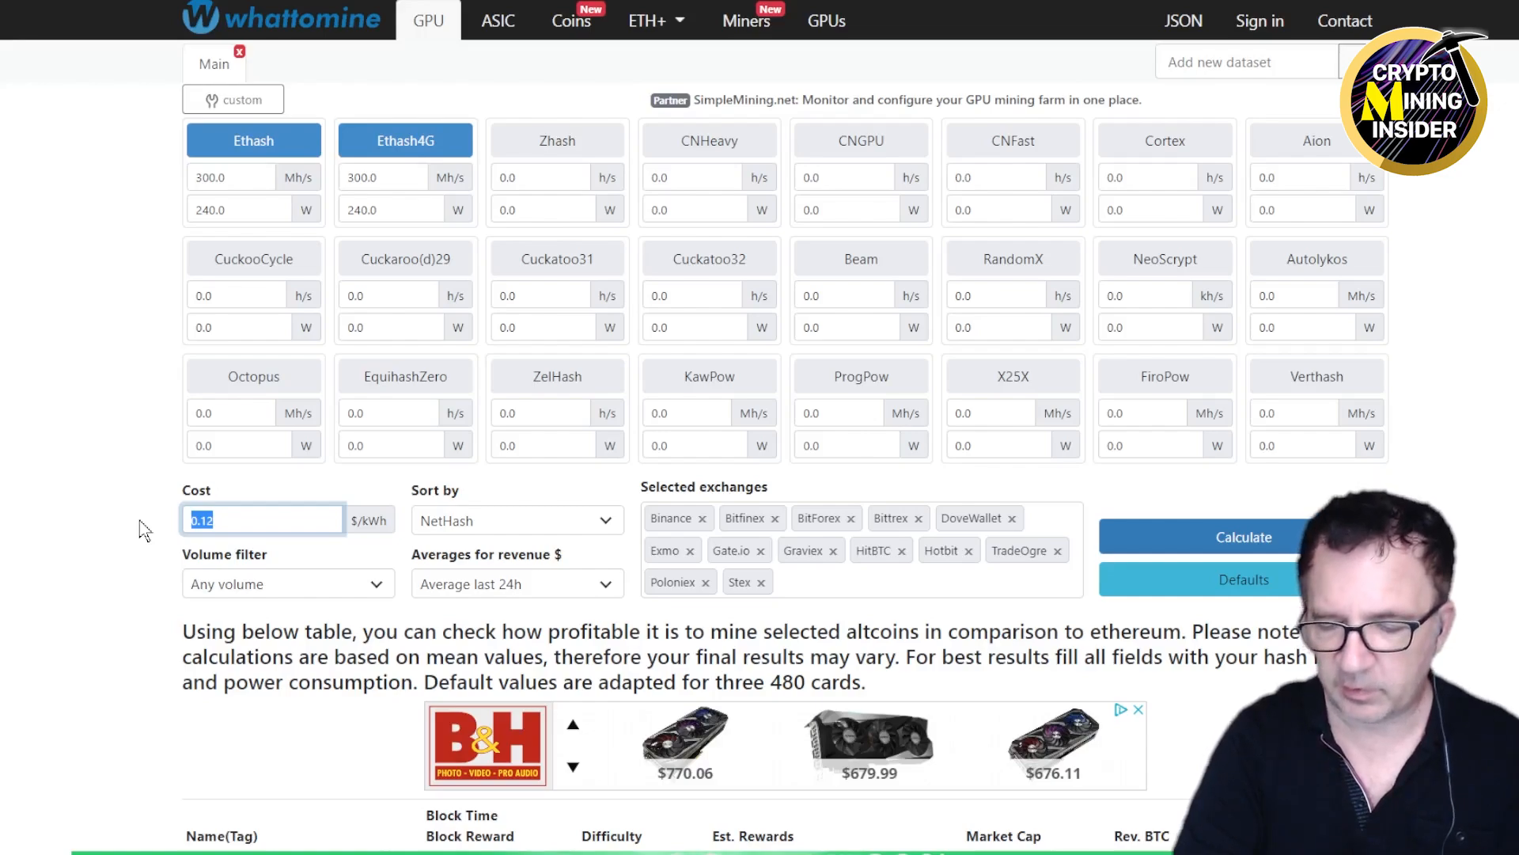
{"action": "type", "text": "0.30"}
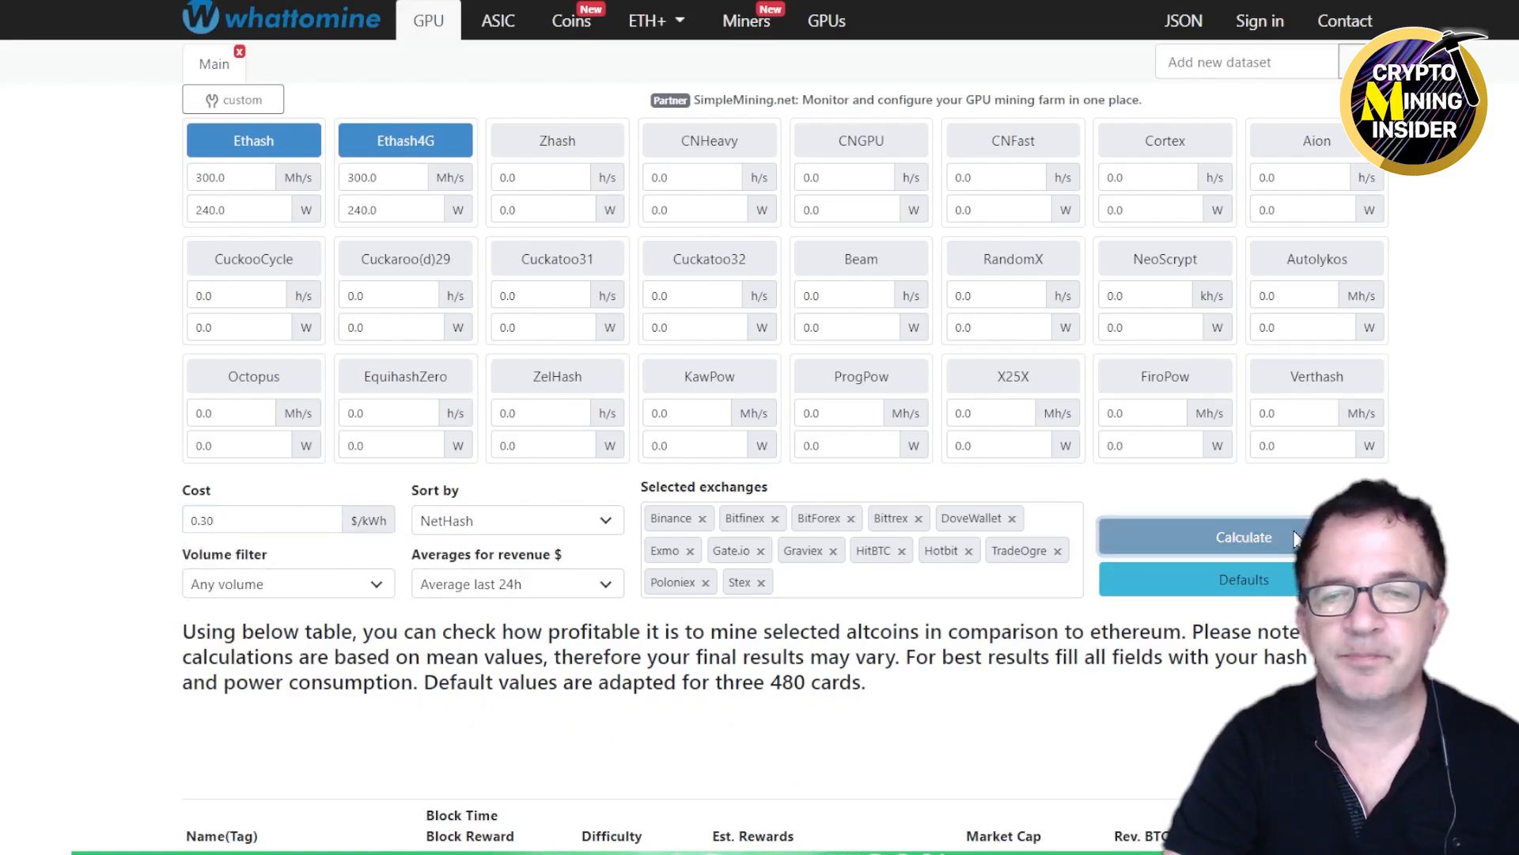
{"action": "left_click", "coordinate": [1244, 536]}
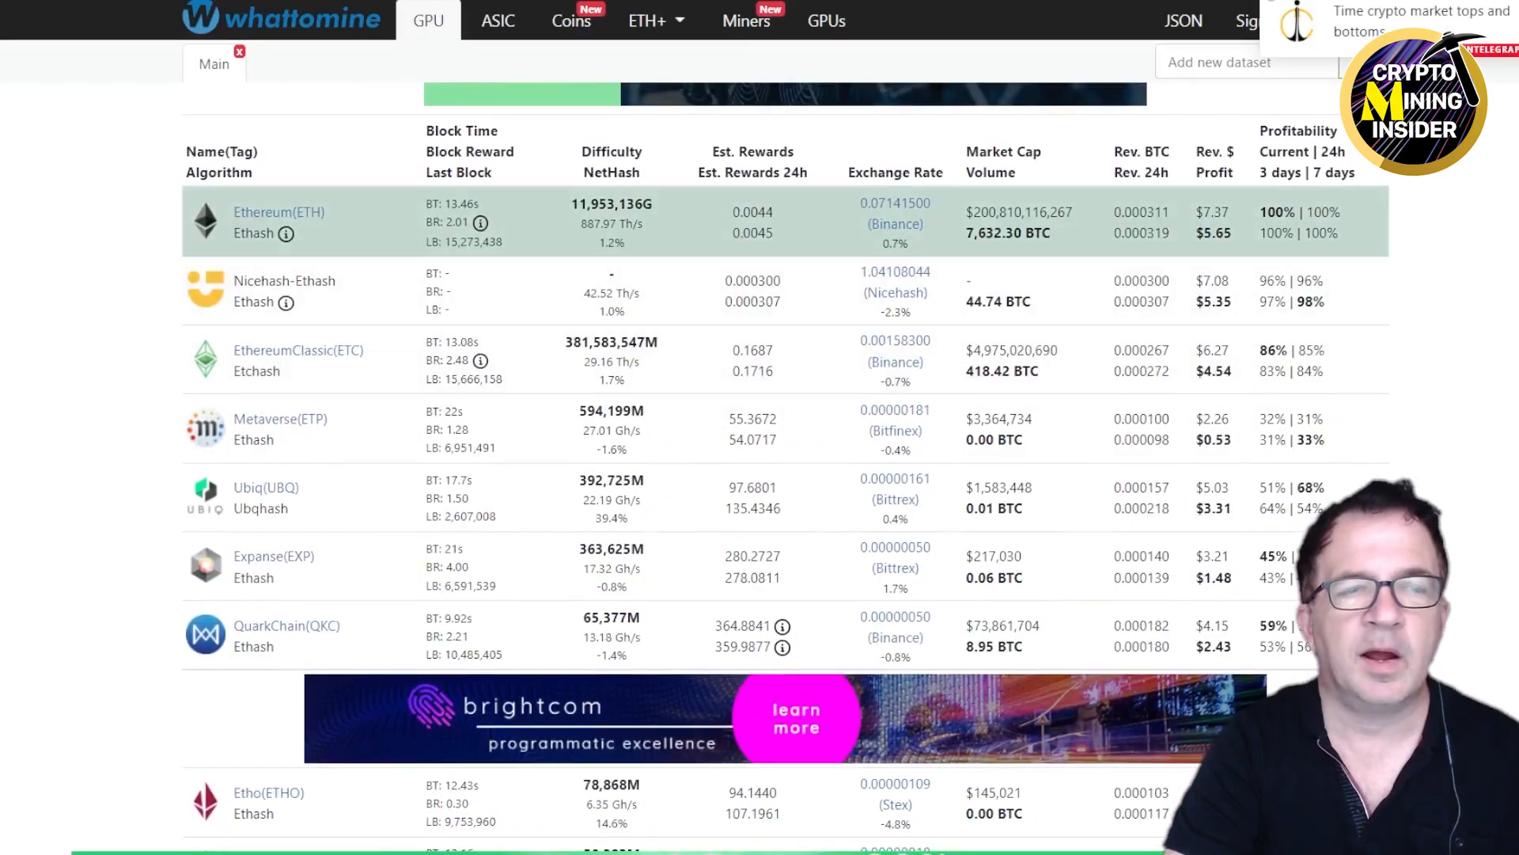